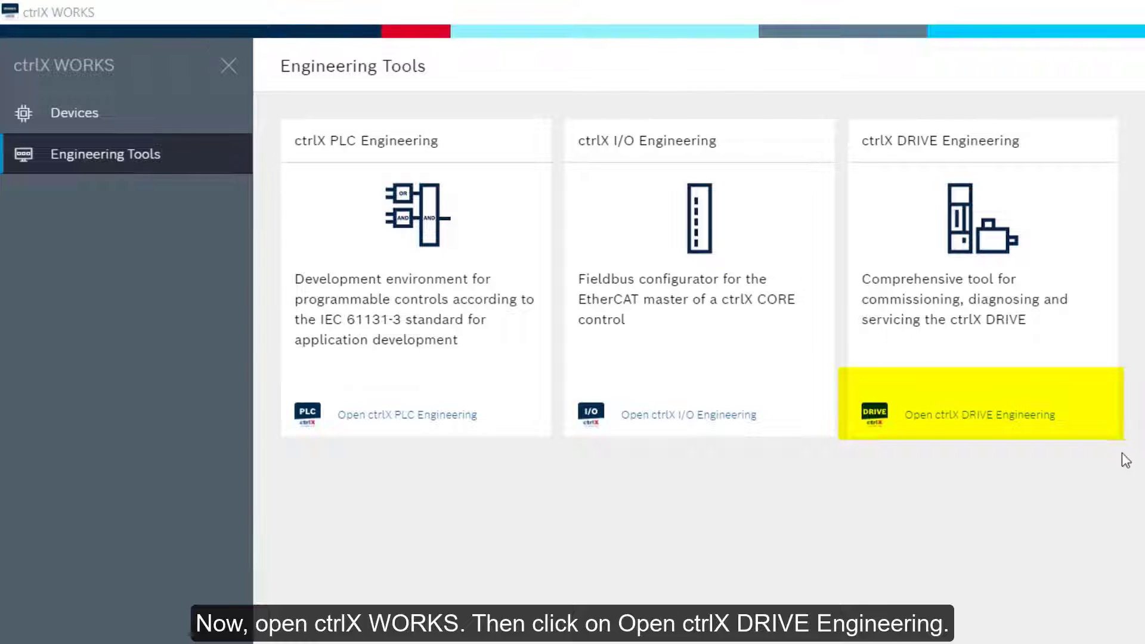
Step: Launch ctrlX DRIVE Engineering from the Engineering Tools page
{"action": "left_click", "coordinate": [979, 413]}
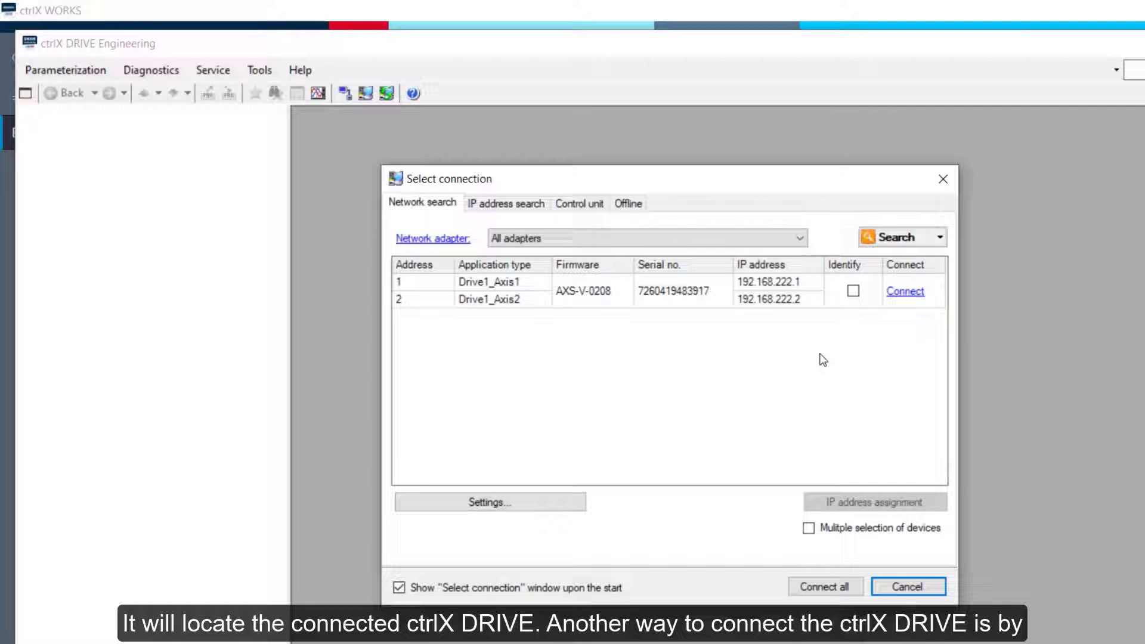
Step: Bring up the Select connection dialog and browse its IP search, control unit and offline options
{"action": "left_click", "coordinate": [259, 69]}
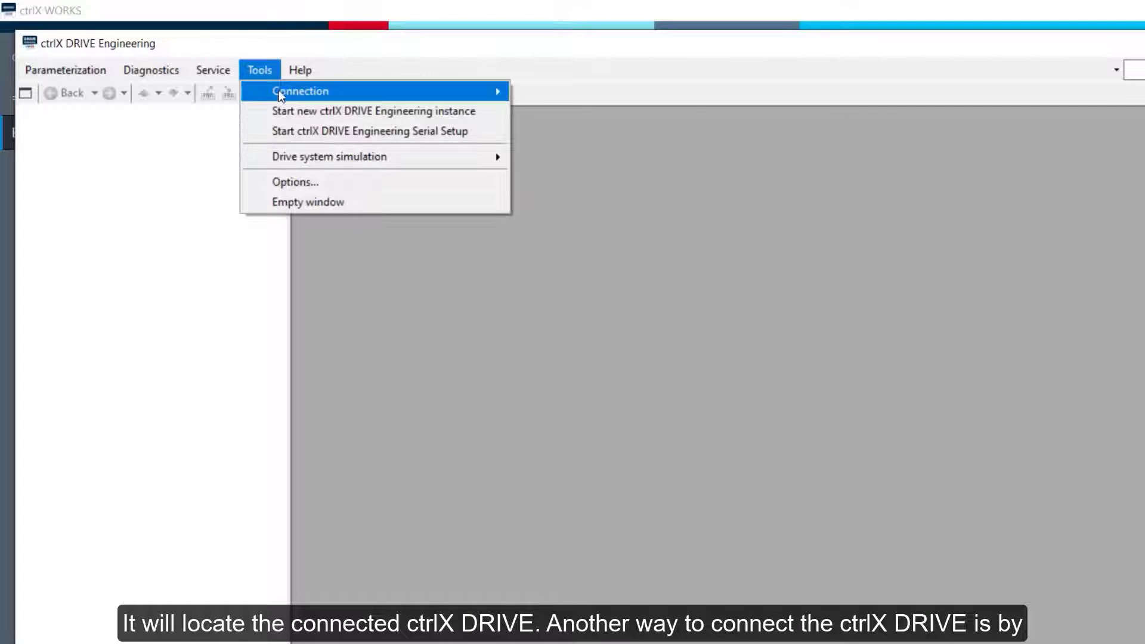
{"action": "mouse_move", "coordinate": [300, 90]}
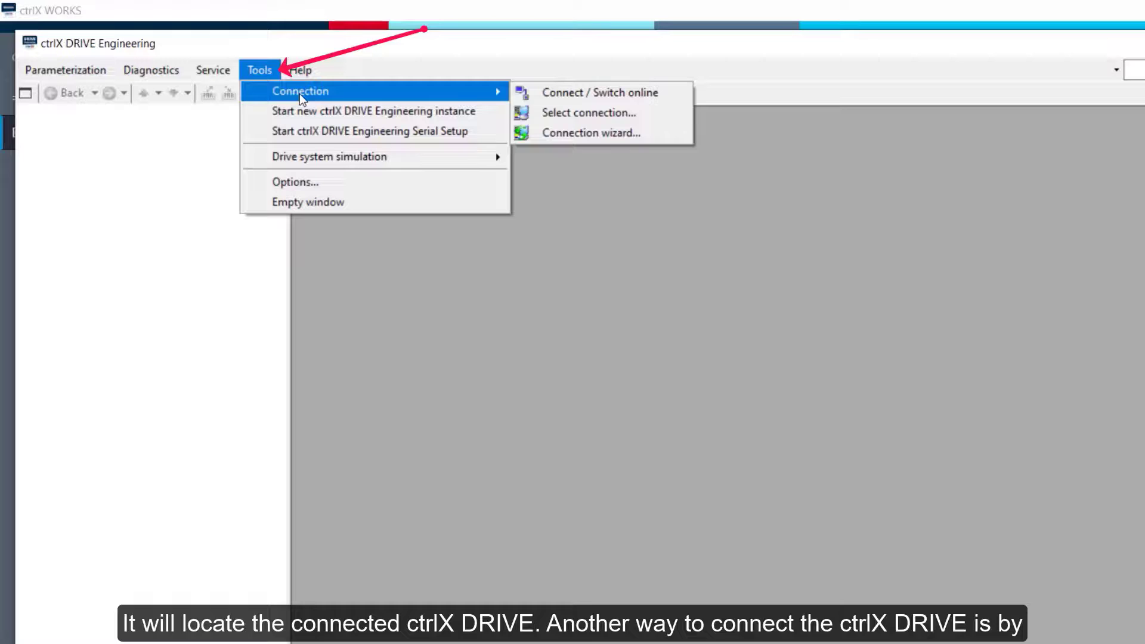
{"action": "mouse_move", "coordinate": [588, 112]}
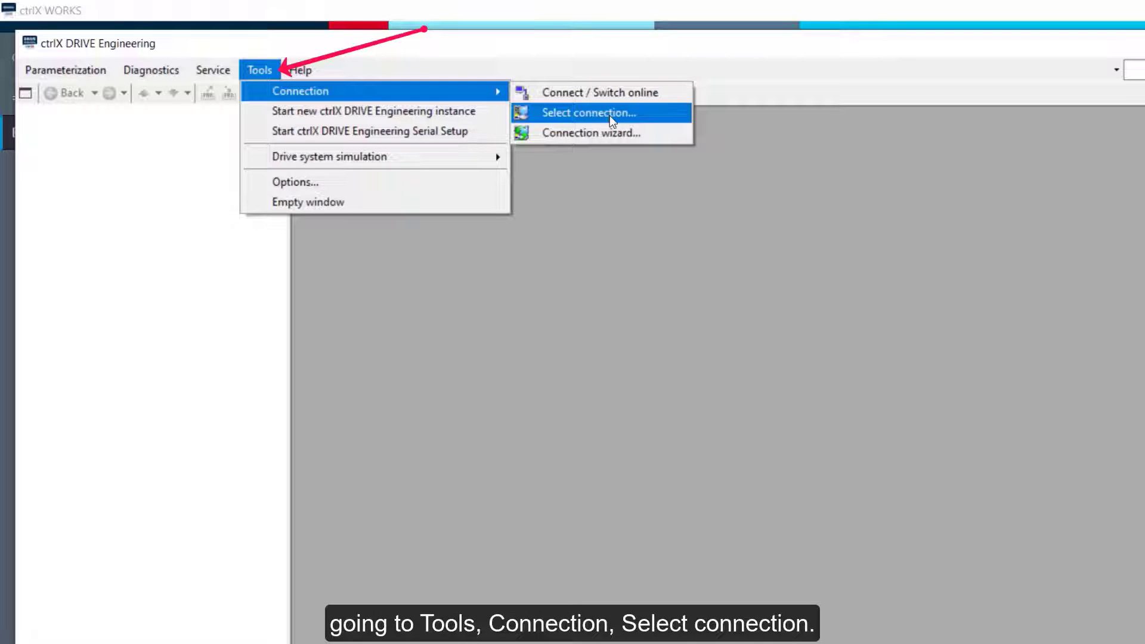
{"action": "left_click", "coordinate": [585, 112]}
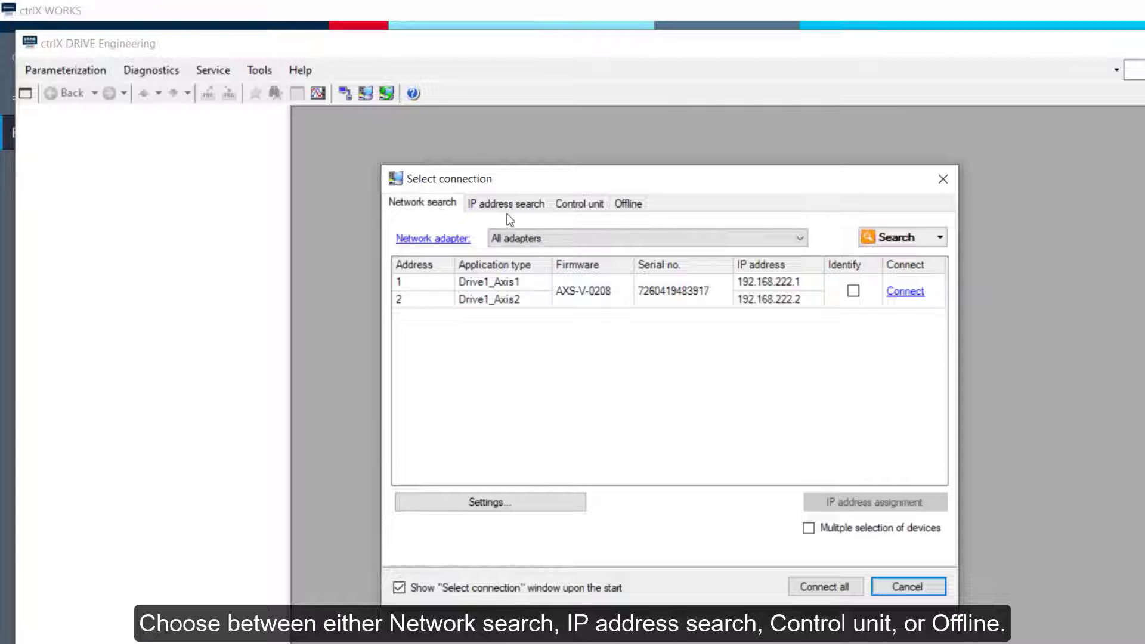
{"action": "left_click", "coordinate": [506, 203]}
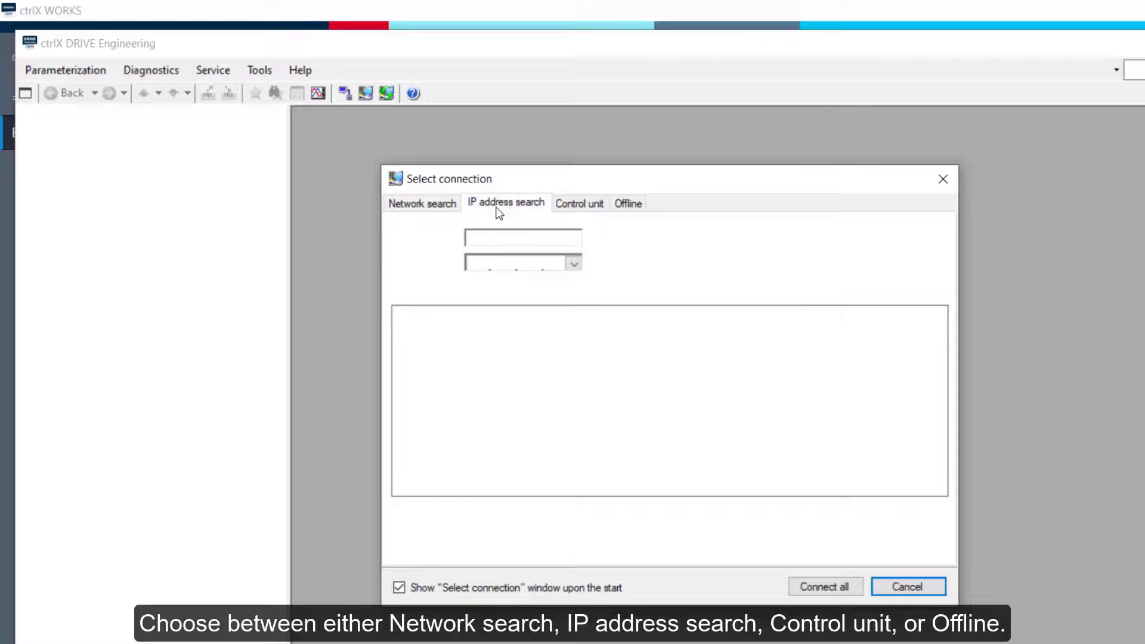
{"action": "left_click", "coordinate": [626, 203]}
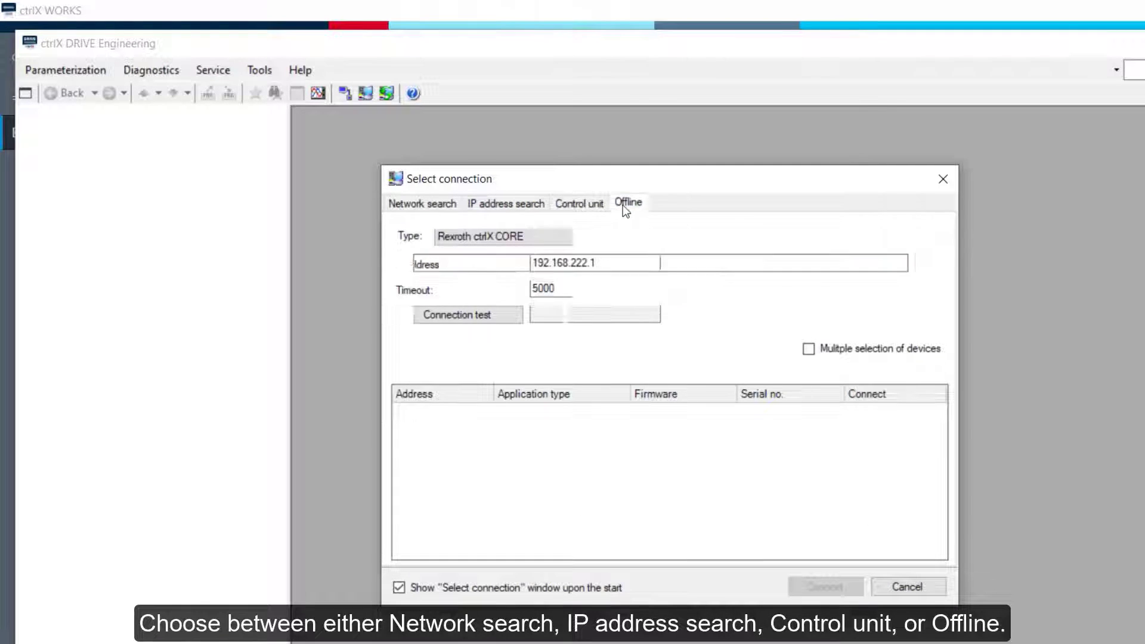
{"action": "left_click", "coordinate": [421, 203]}
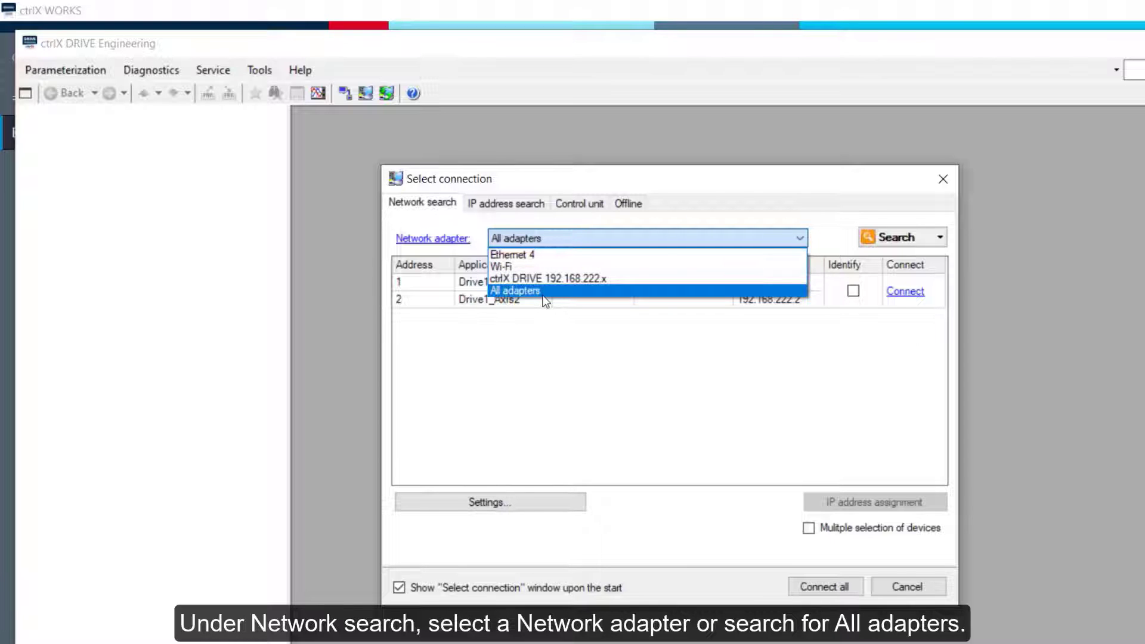
Step: Search all network adapters and connect to both found drive axes
{"action": "left_click", "coordinate": [516, 290]}
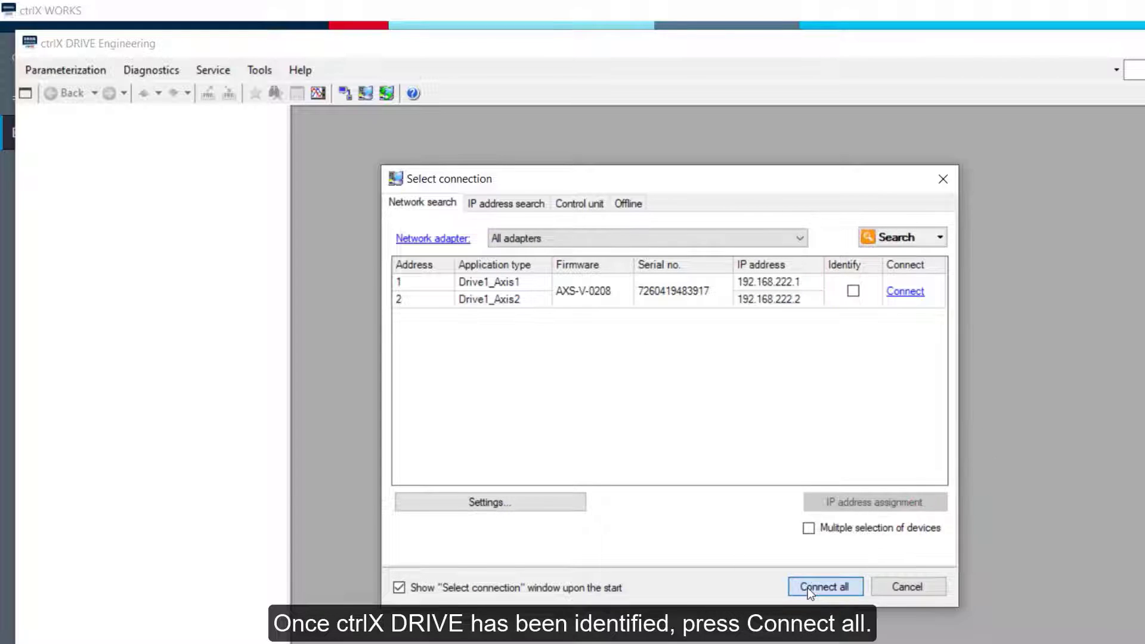
{"action": "left_click", "coordinate": [824, 587]}
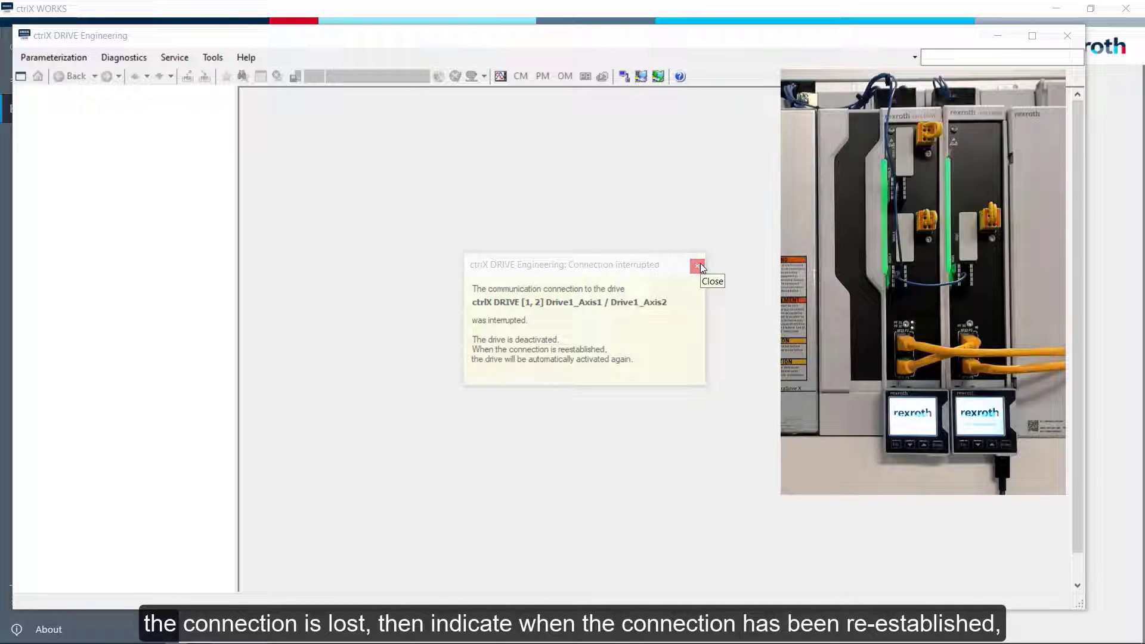
Step: Dismiss the connection-interrupted notices and switch the drive back online twice
{"action": "left_click", "coordinate": [698, 265]}
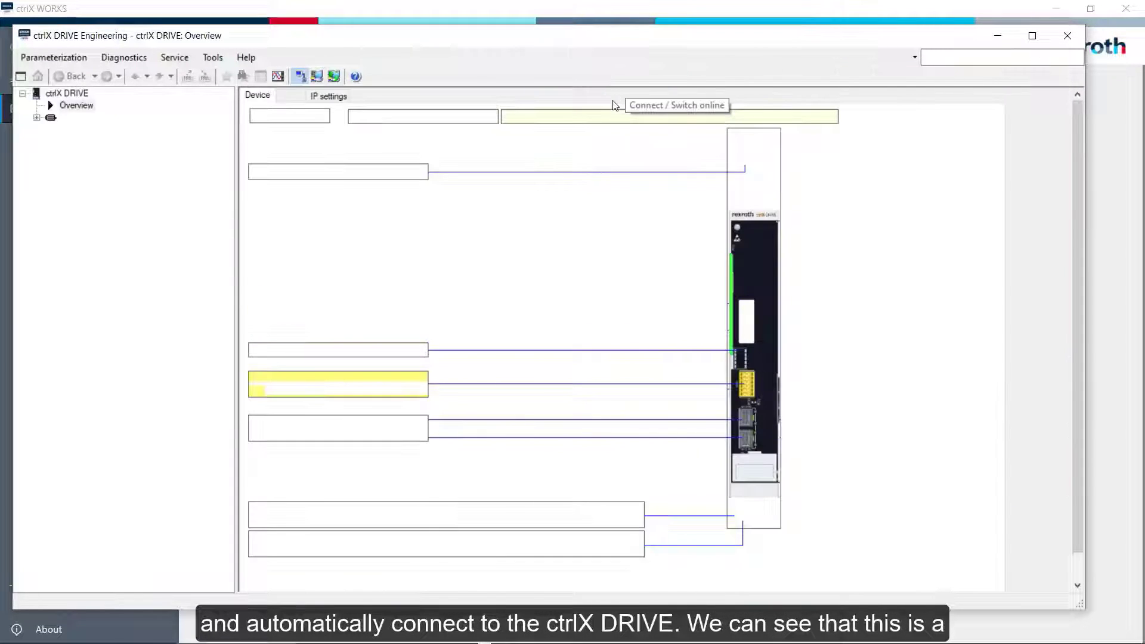
{"action": "left_click", "coordinate": [676, 105]}
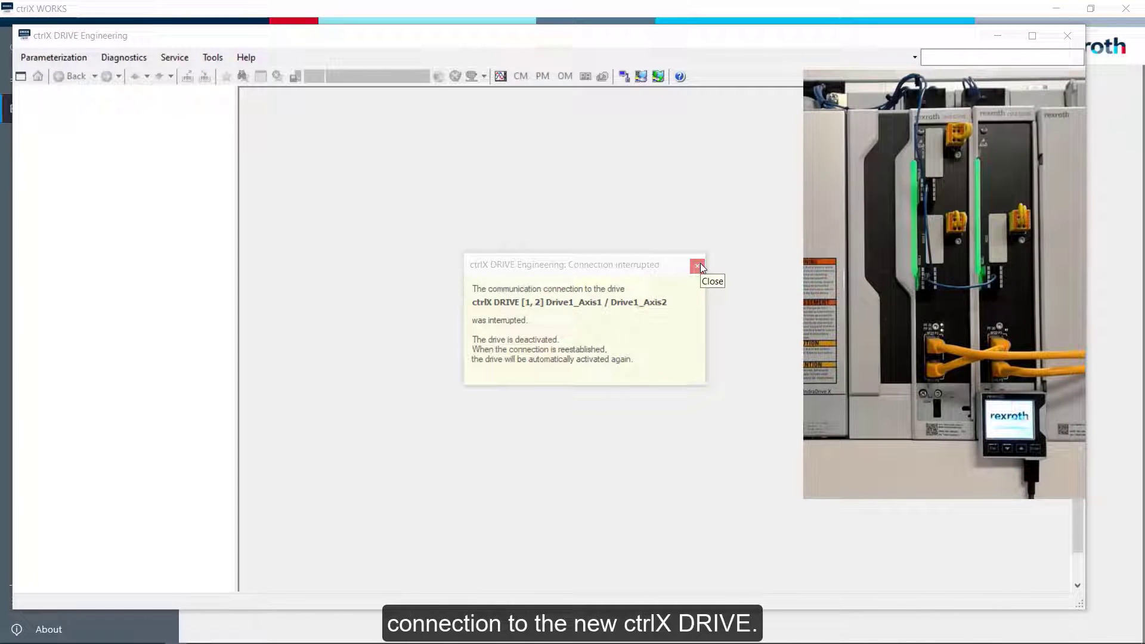
{"action": "left_click", "coordinate": [698, 264]}
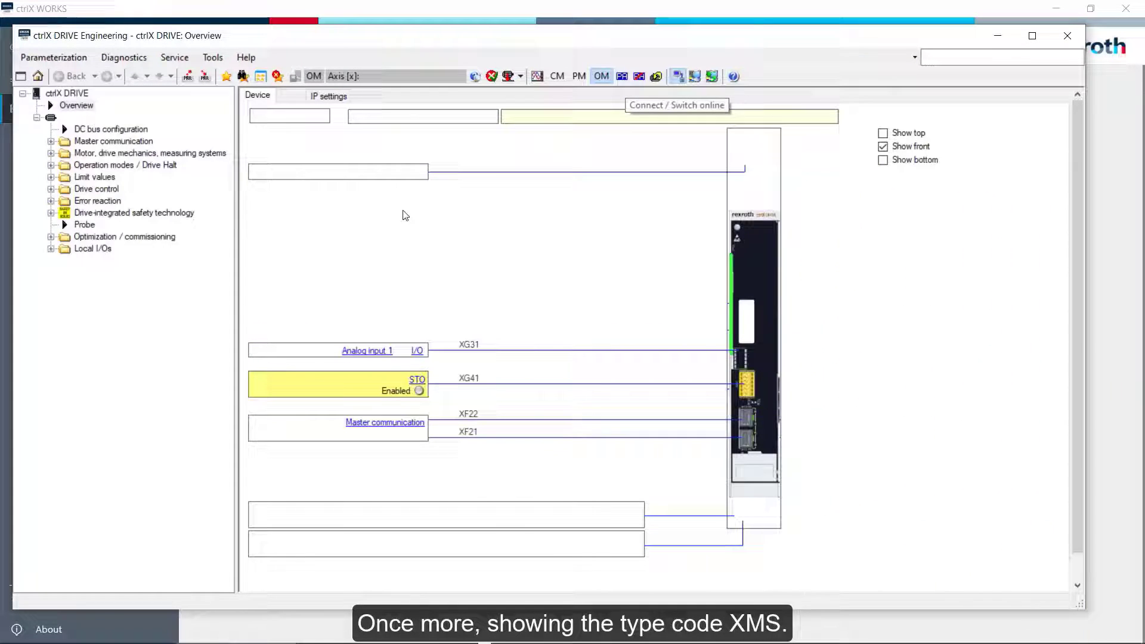
{"action": "left_click", "coordinate": [676, 105]}
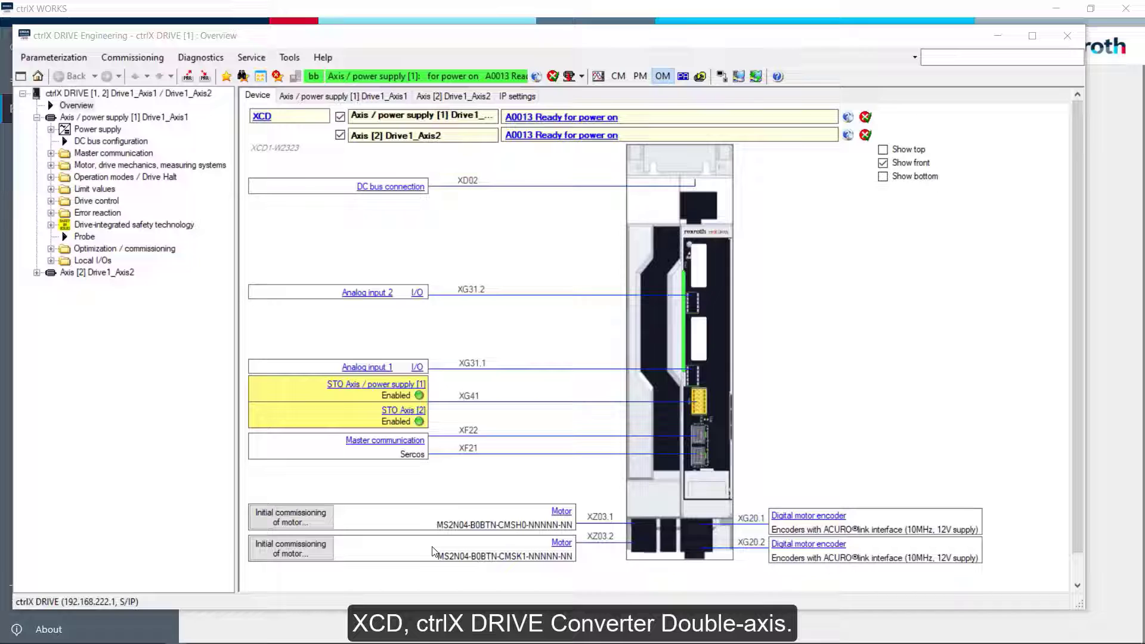
{"action": "left_click", "coordinate": [289, 115]}
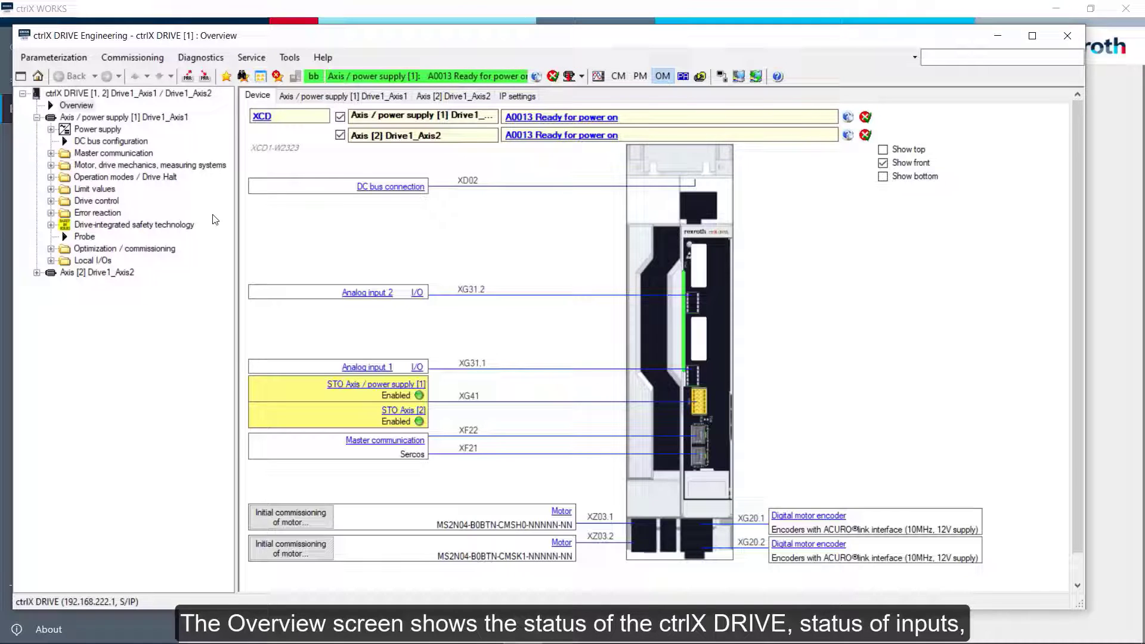
{"action": "mouse_move", "coordinate": [768, 209]}
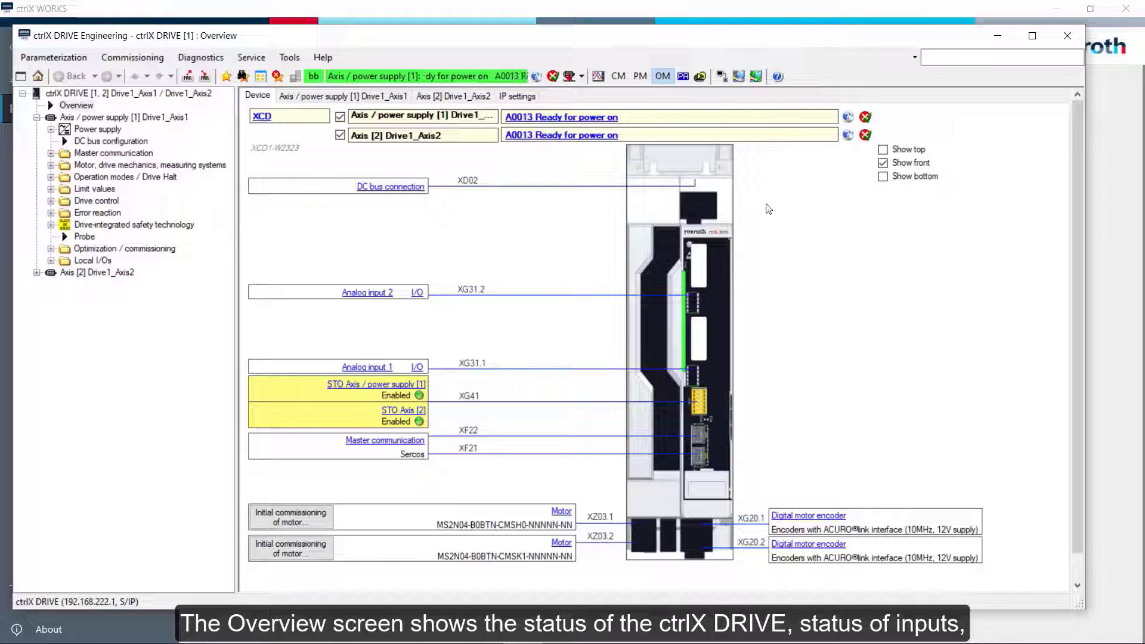
{"action": "left_click", "coordinate": [883, 163]}
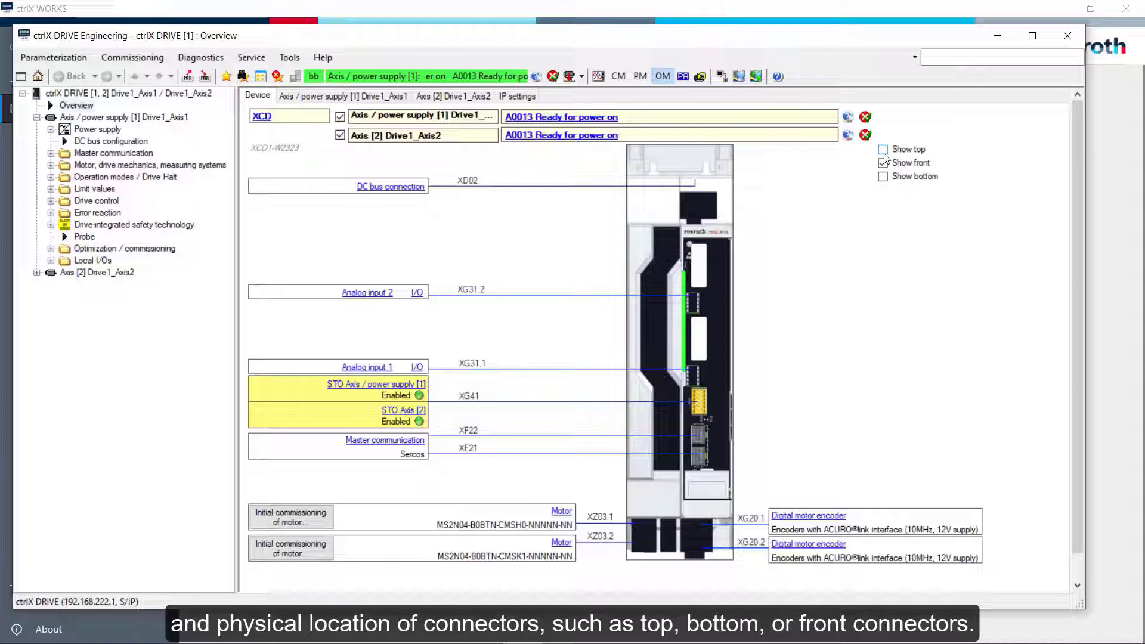
{"action": "left_click", "coordinate": [882, 149]}
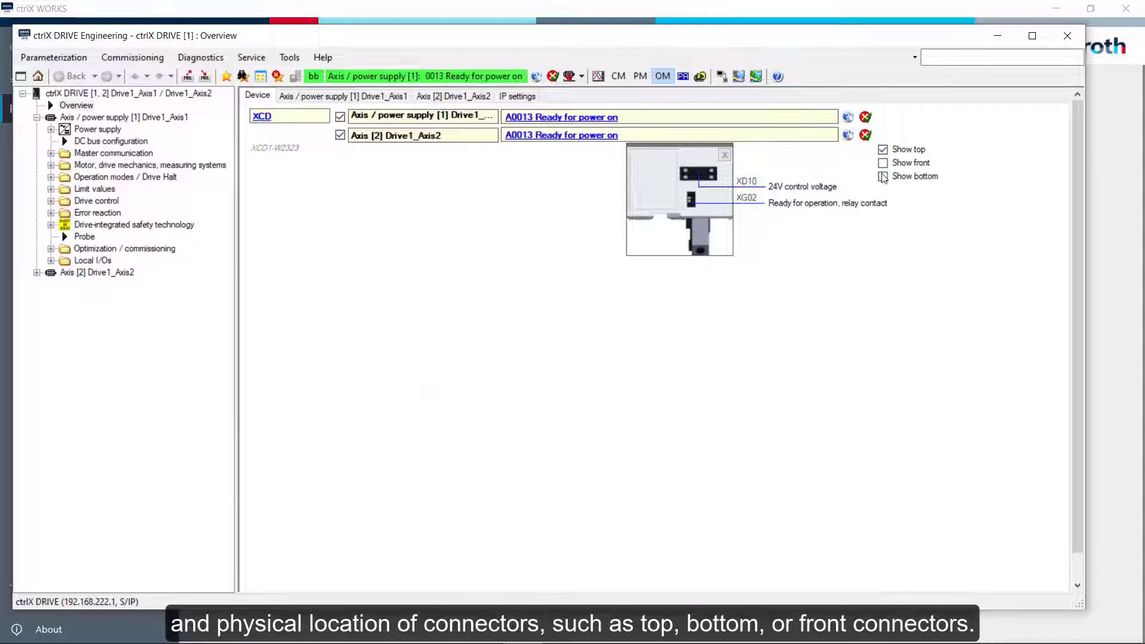
{"action": "left_click", "coordinate": [883, 162]}
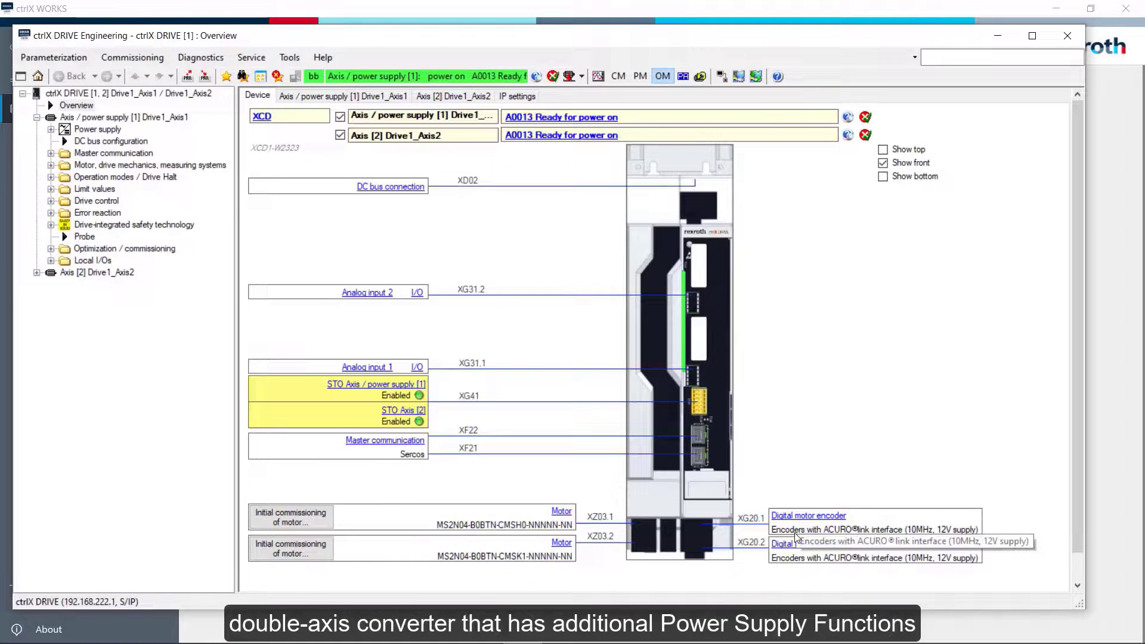
{"action": "left_click", "coordinate": [97, 129]}
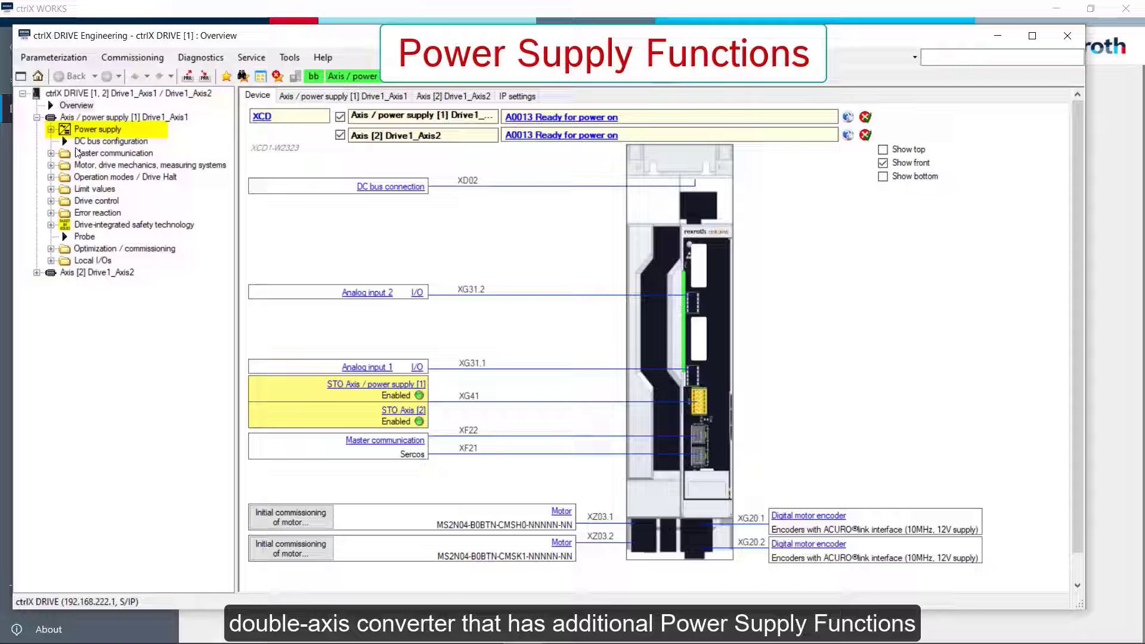
Step: Show the Power supply Configuration page and choose a three-phase mains connection
{"action": "left_click", "coordinate": [42, 128]}
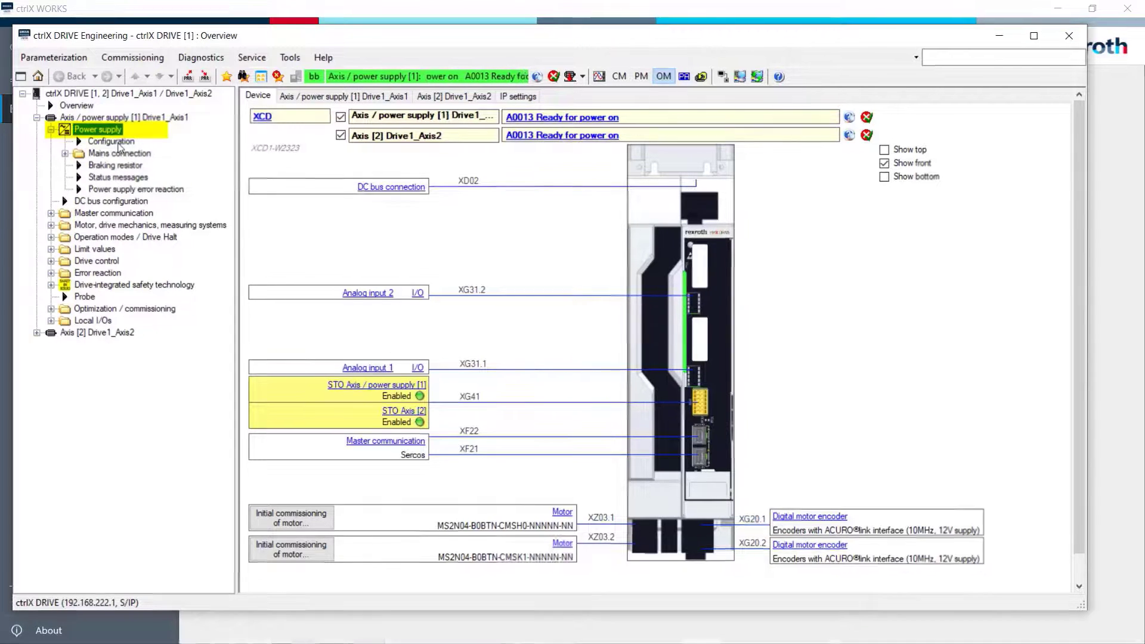
{"action": "left_click", "coordinate": [110, 141]}
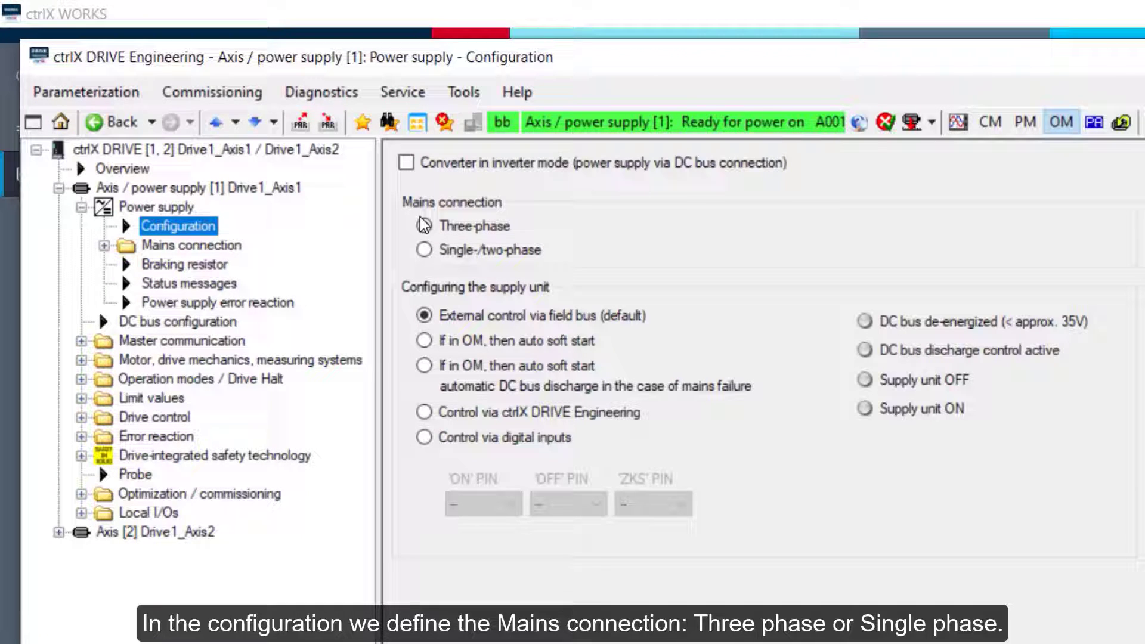
{"action": "left_click", "coordinate": [424, 225]}
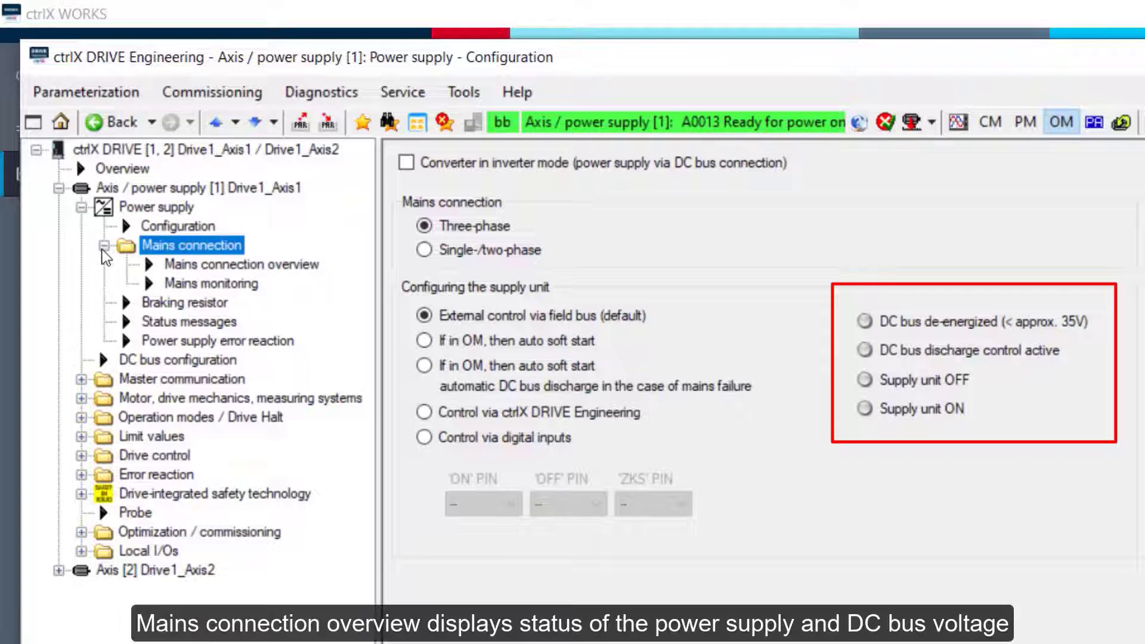
Step: View the mains connection overview, mains monitoring and braking resistor pages
{"action": "left_click", "coordinate": [239, 264]}
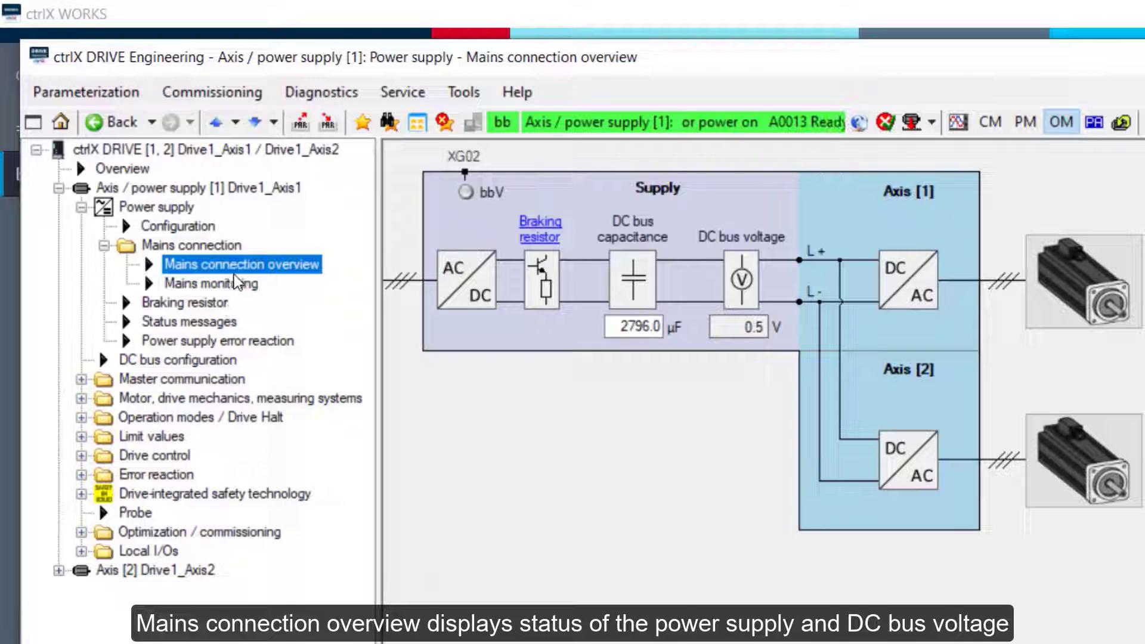
{"action": "left_click", "coordinate": [210, 283]}
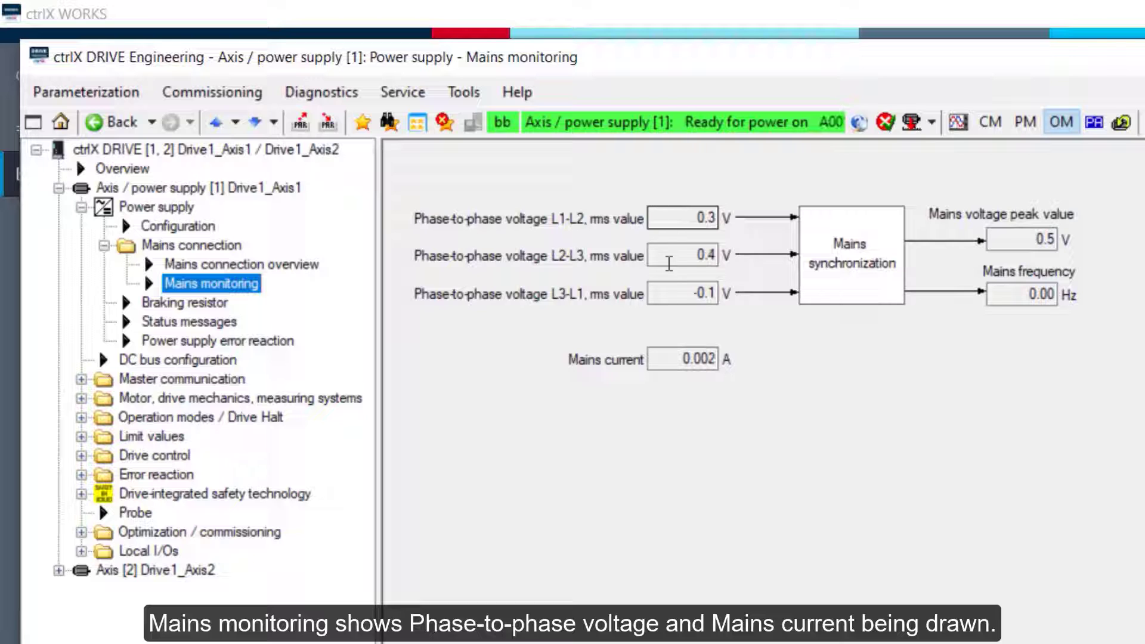
{"action": "left_click", "coordinate": [185, 302]}
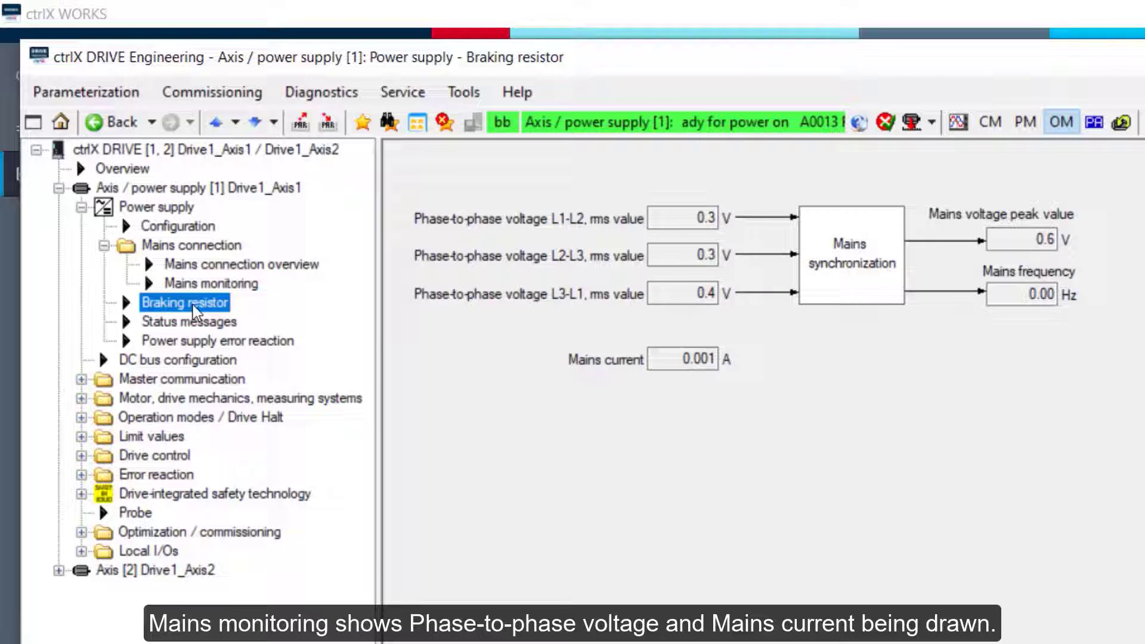
Step: Review the Braking resistor page, then show the Power supply Status messages
{"action": "left_click", "coordinate": [185, 302]}
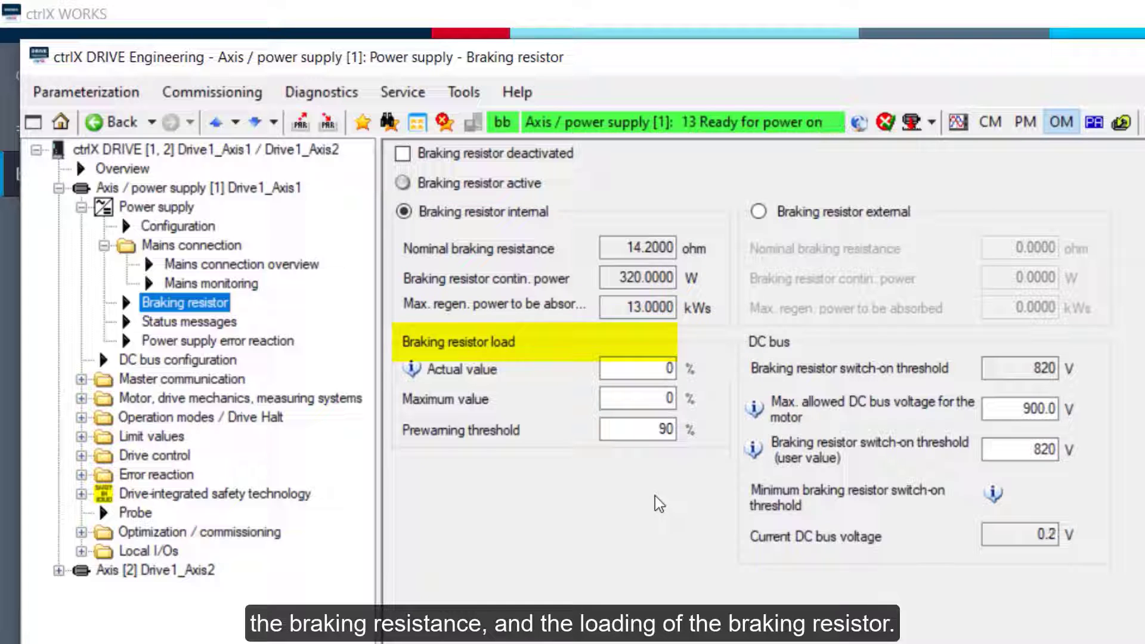
{"action": "left_click", "coordinate": [189, 320]}
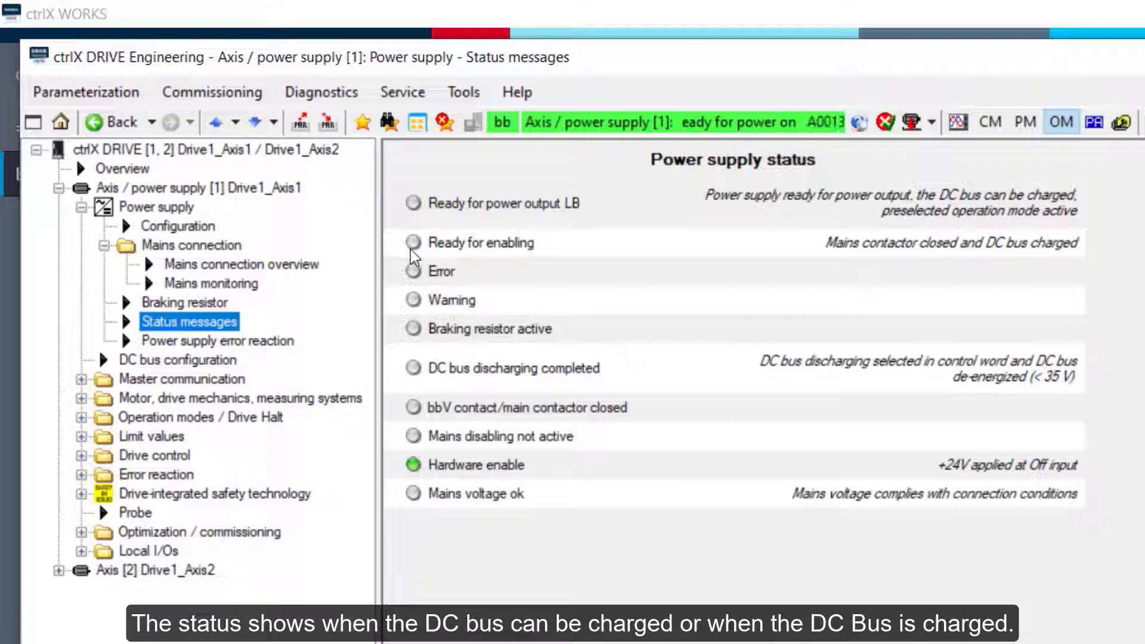
Step: View the power supply error reaction page, then the DC bus configuration
{"action": "left_click", "coordinate": [217, 340]}
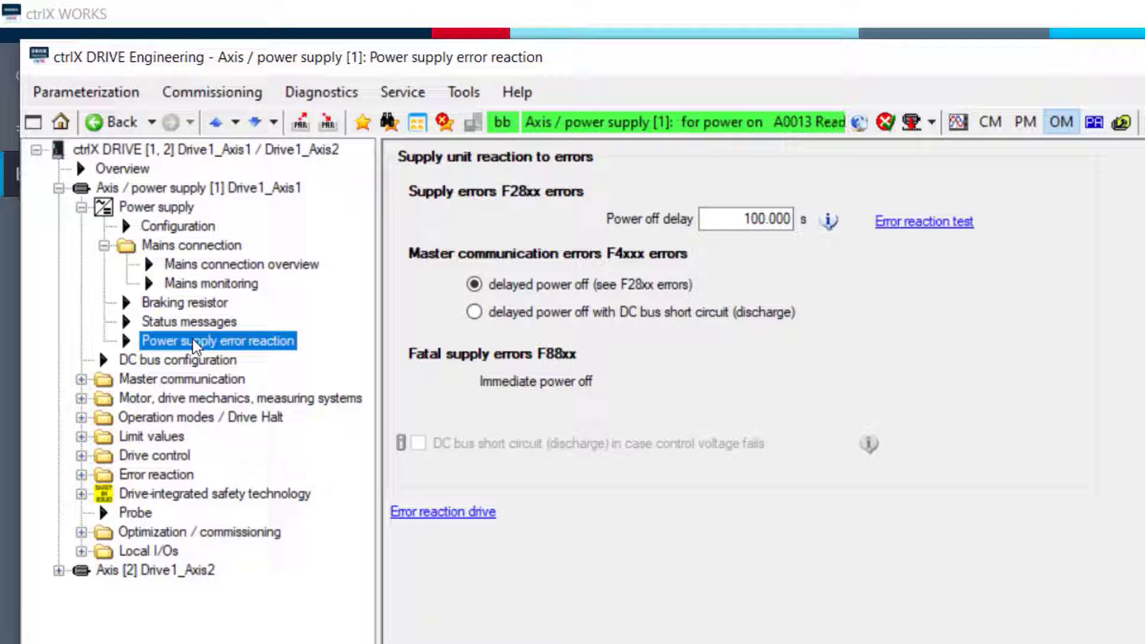
{"action": "left_click", "coordinate": [178, 359]}
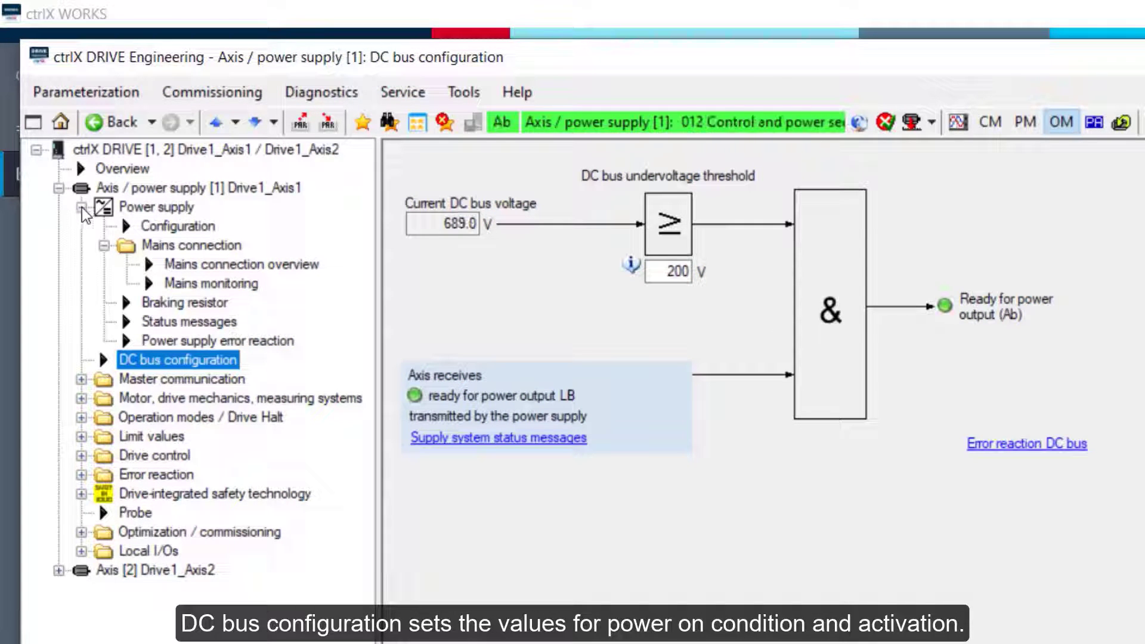
Step: Collapse the Power supply section of the parameter tree
{"action": "left_click", "coordinate": [82, 206]}
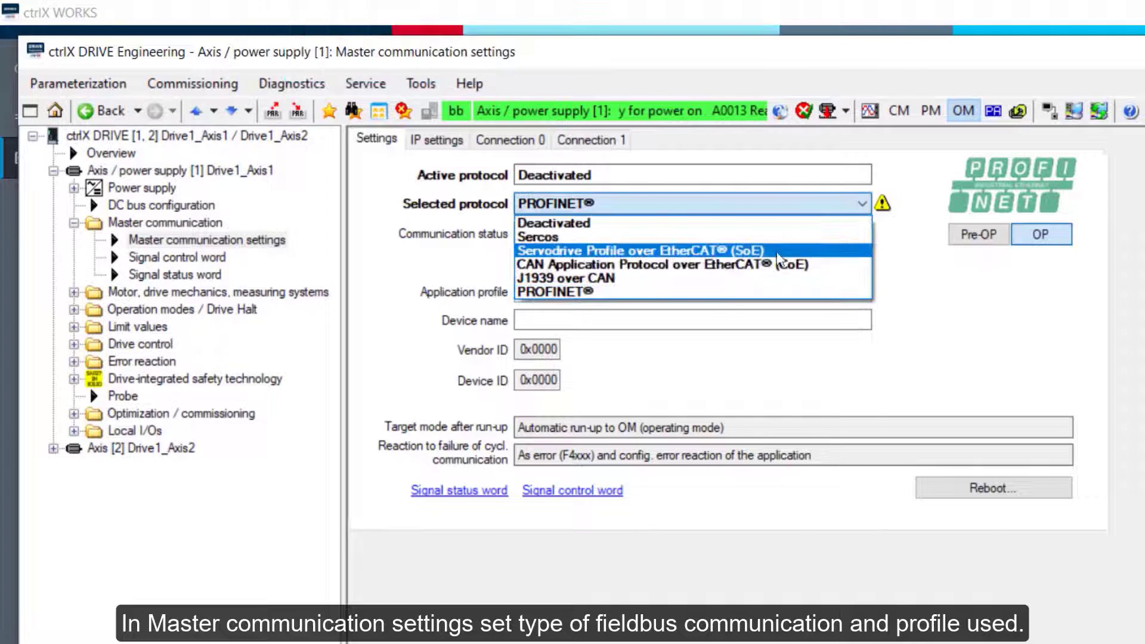
Step: Set the selected protocol to Sercos and expand Motor, drive mechanics, measuring systems
{"action": "left_click", "coordinate": [646, 249]}
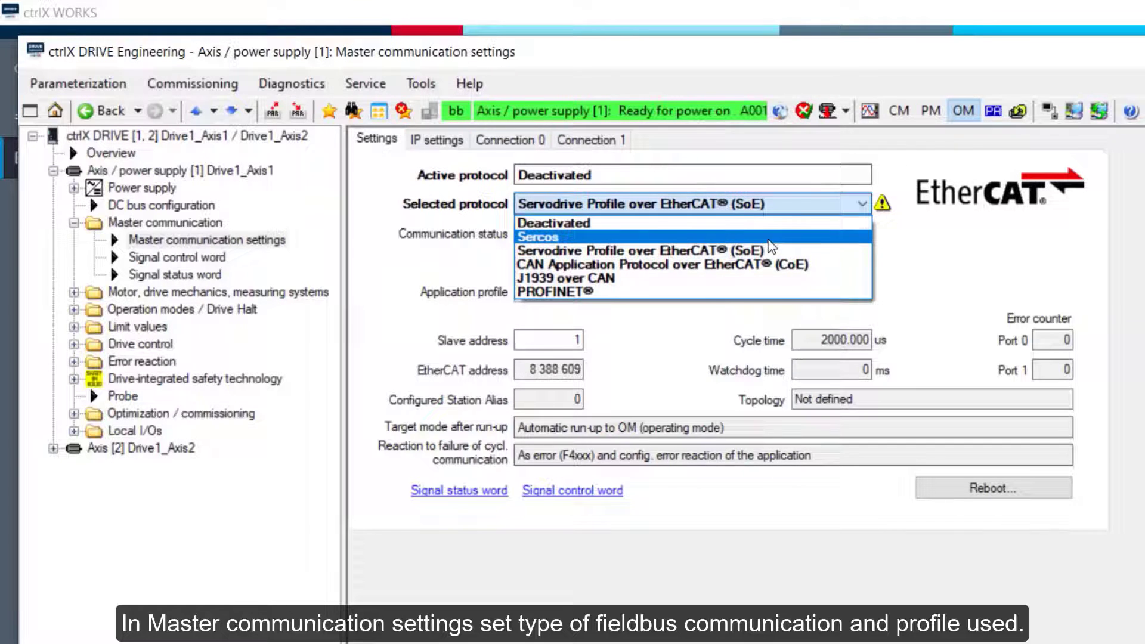
{"action": "left_click", "coordinate": [538, 236]}
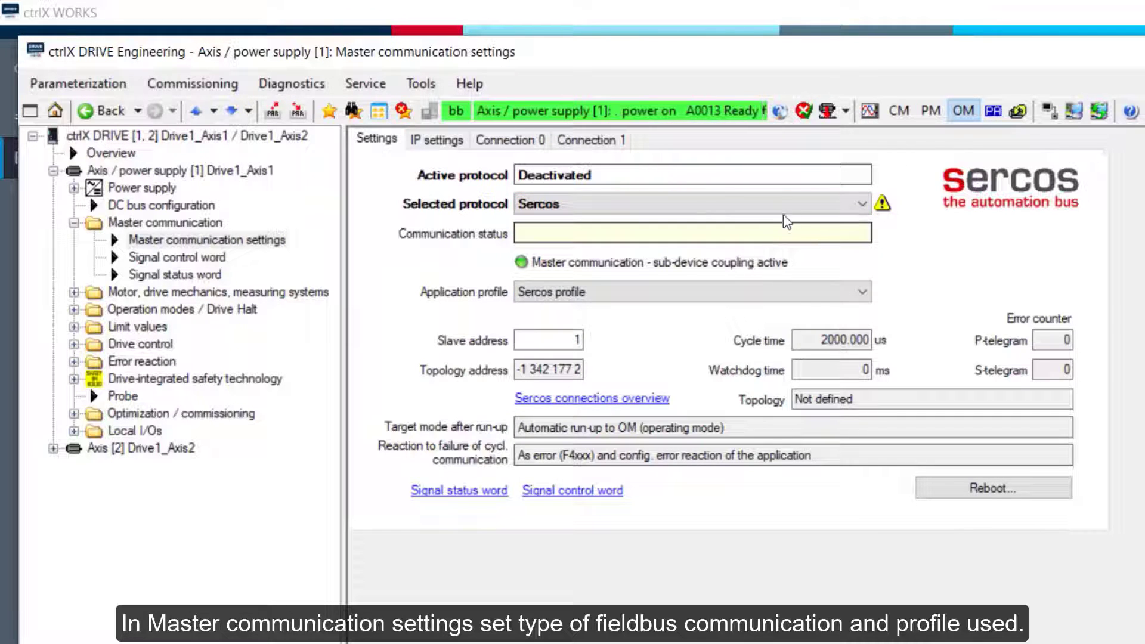
{"action": "left_click", "coordinate": [687, 204]}
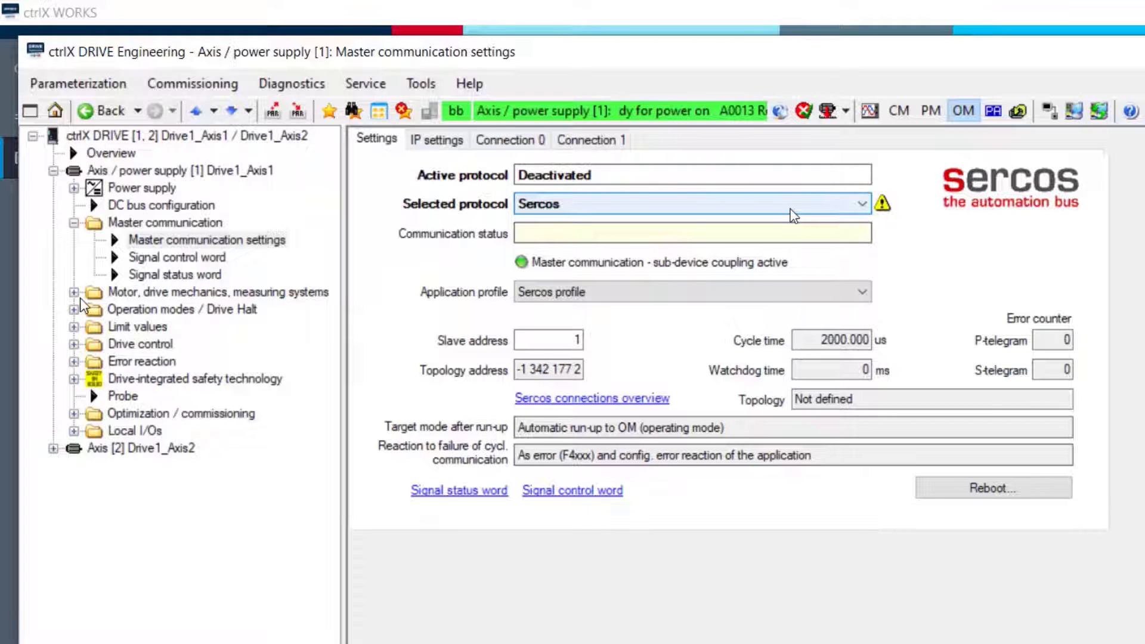
{"action": "left_click", "coordinate": [73, 291]}
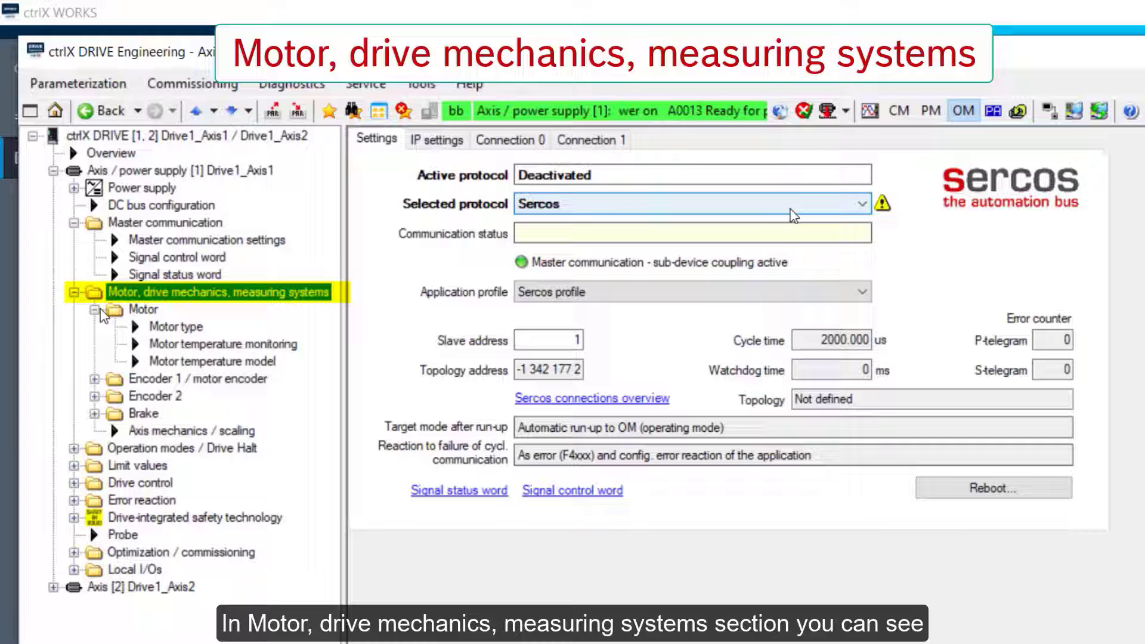
Step: Show the Motor type details, then the Motor temperature monitoring page
{"action": "left_click", "coordinate": [143, 308]}
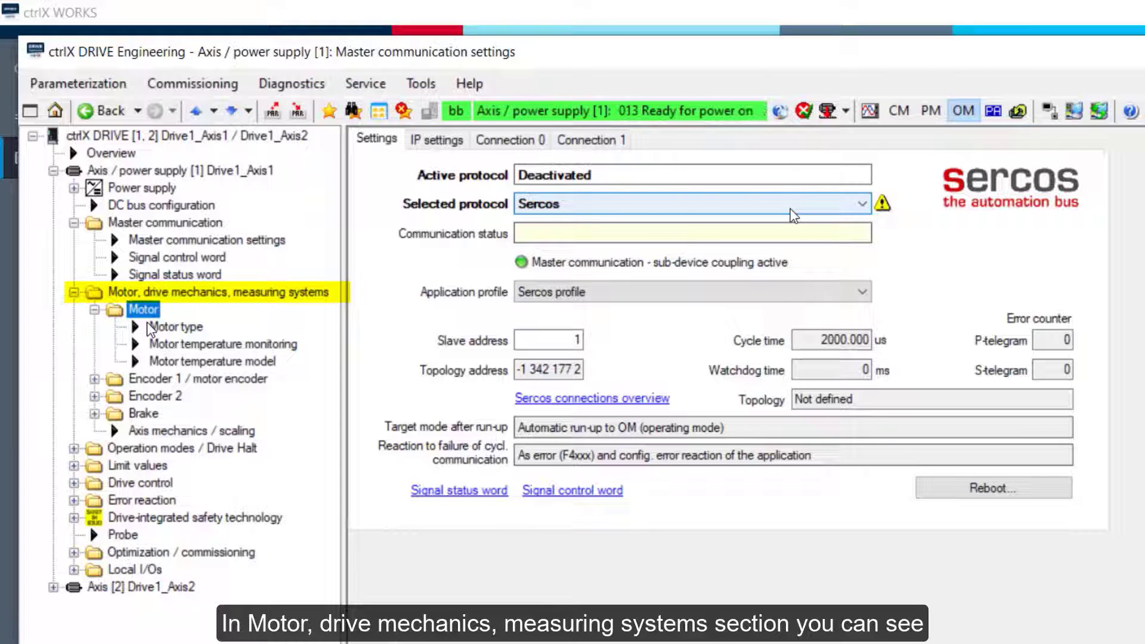
{"action": "left_click", "coordinate": [175, 327]}
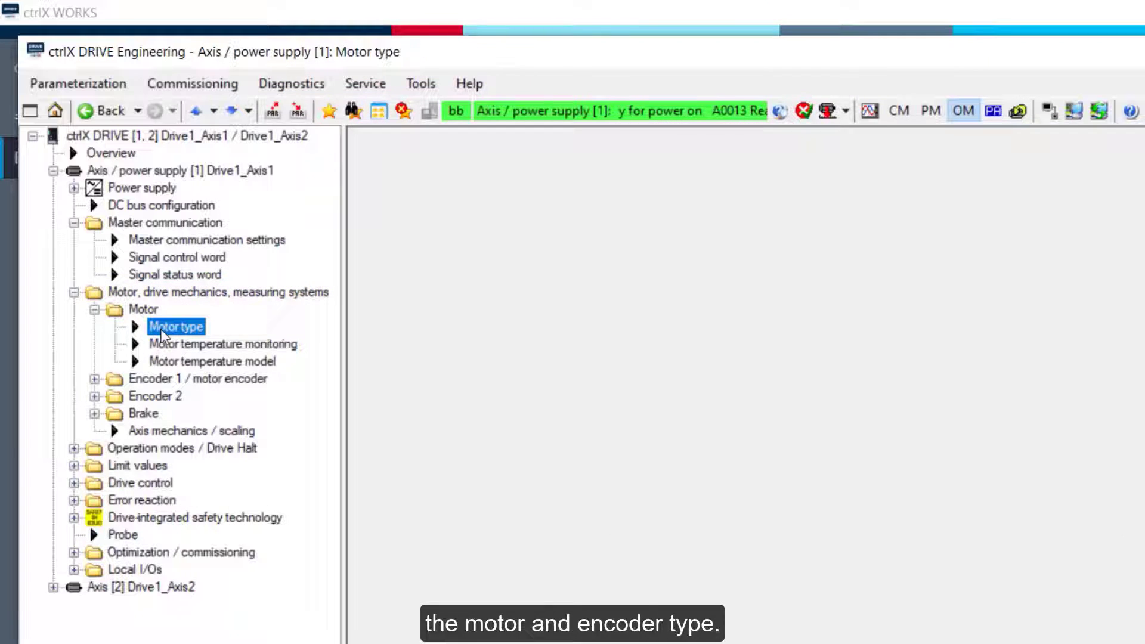
{"action": "left_click", "coordinate": [177, 326]}
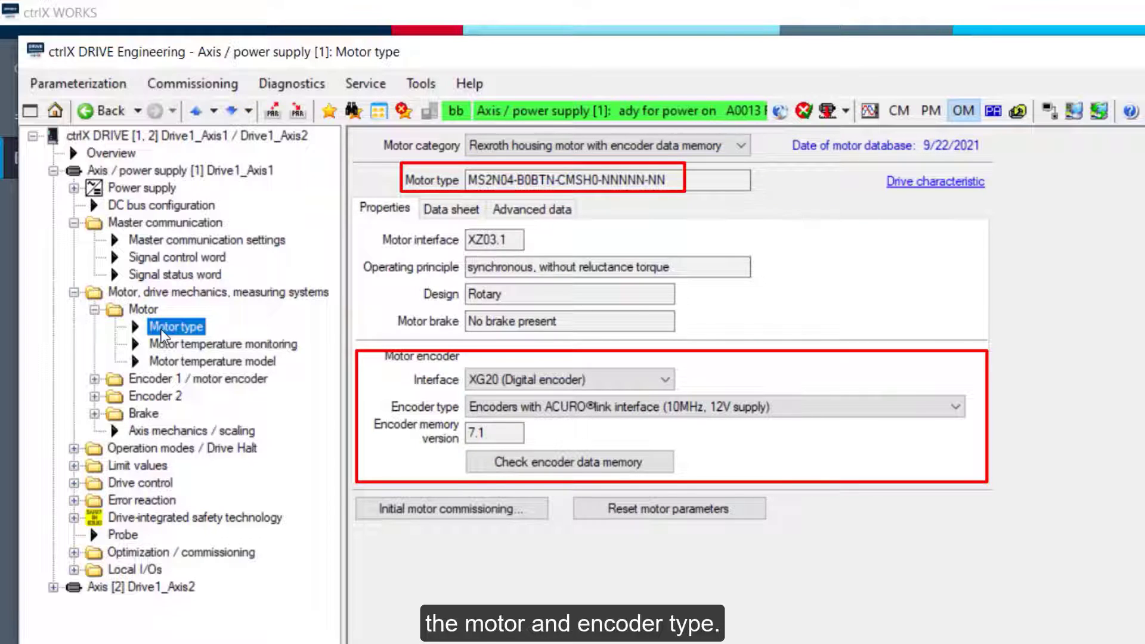
{"action": "left_click", "coordinate": [224, 343]}
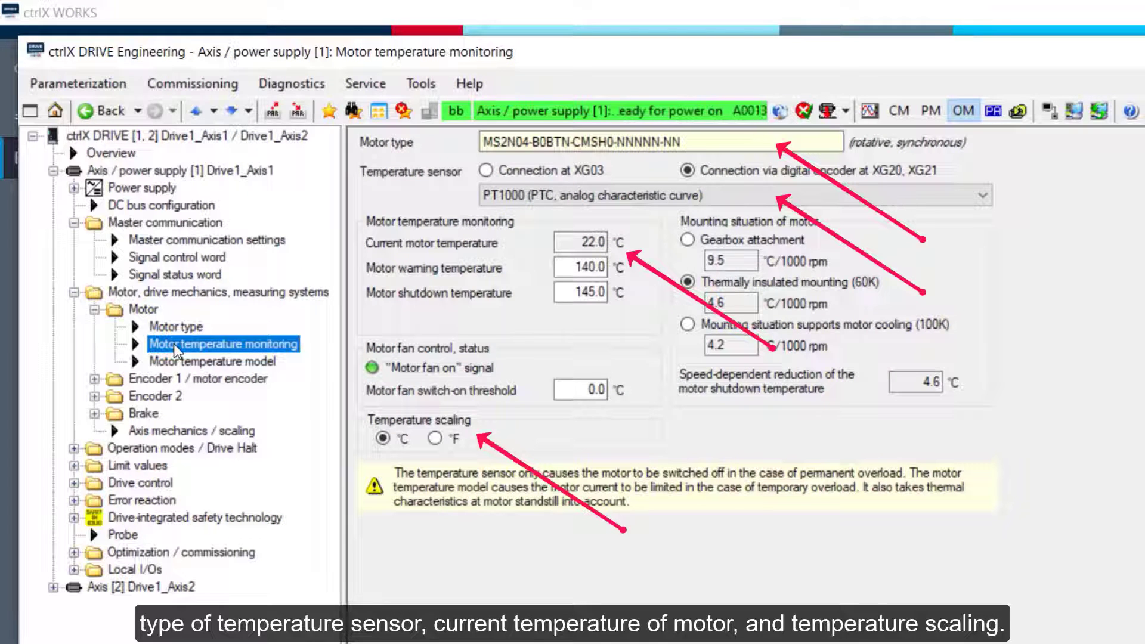
Step: Show the Encoder 1 / motor encoder page, configured as a rotary encoder
{"action": "left_click", "coordinate": [212, 360]}
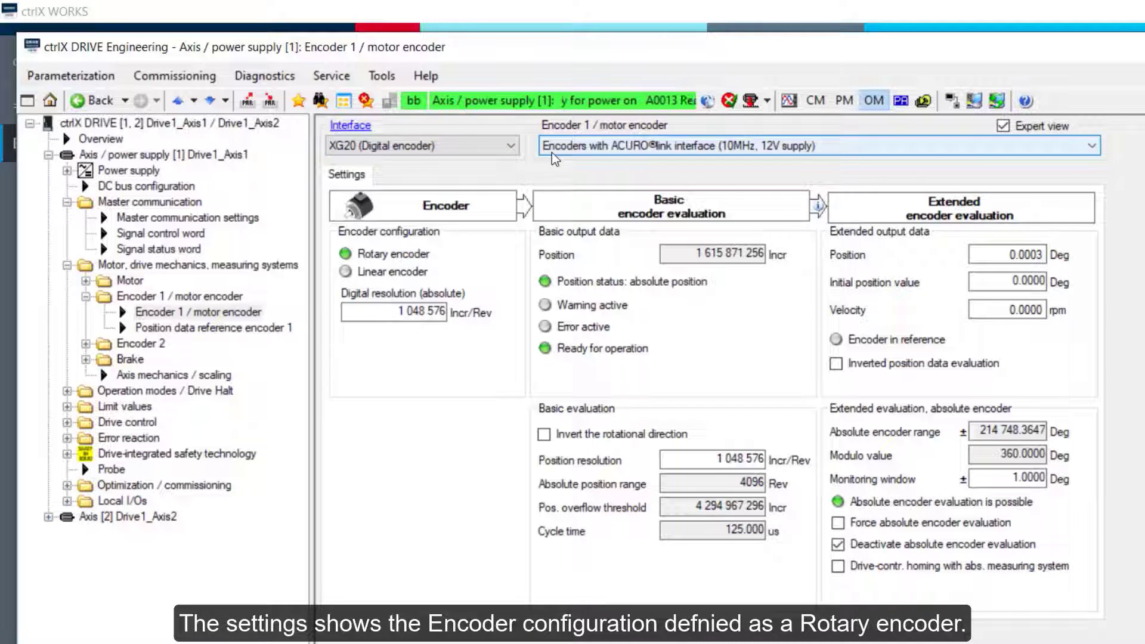
Step: Review the Deactivate absolute encoder evaluation option, then show the Encoder 2 page with interface Unassigned
{"action": "left_click", "coordinate": [391, 253]}
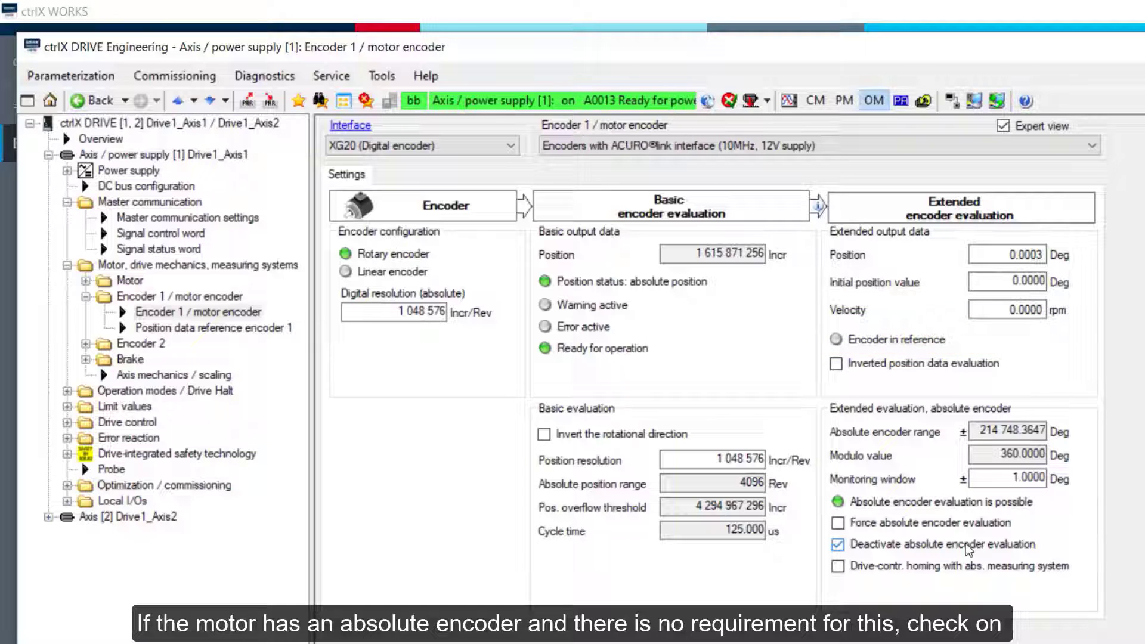
{"action": "left_click", "coordinate": [837, 544]}
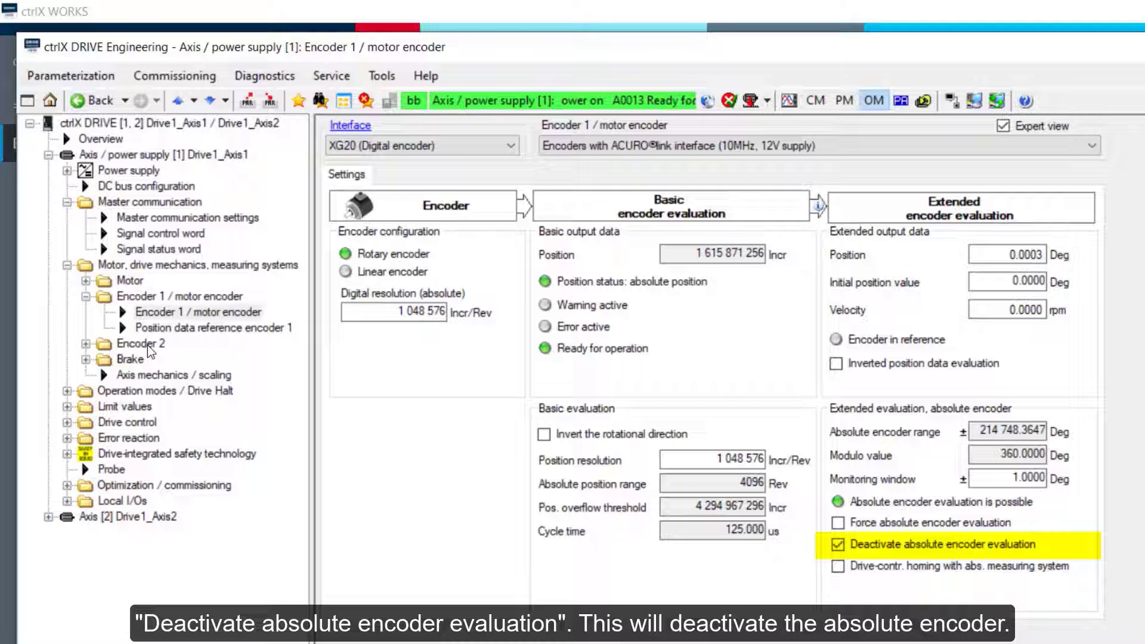
{"action": "left_click", "coordinate": [158, 359]}
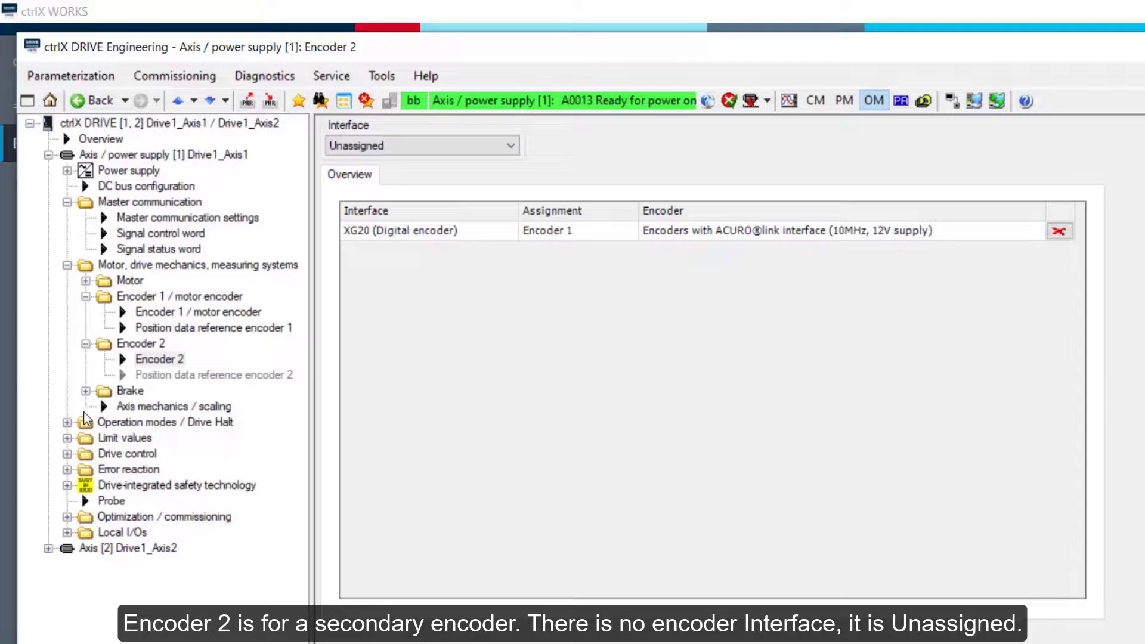
Step: Expand the Brake section to view its entries and collapse it again
{"action": "left_click", "coordinate": [129, 390]}
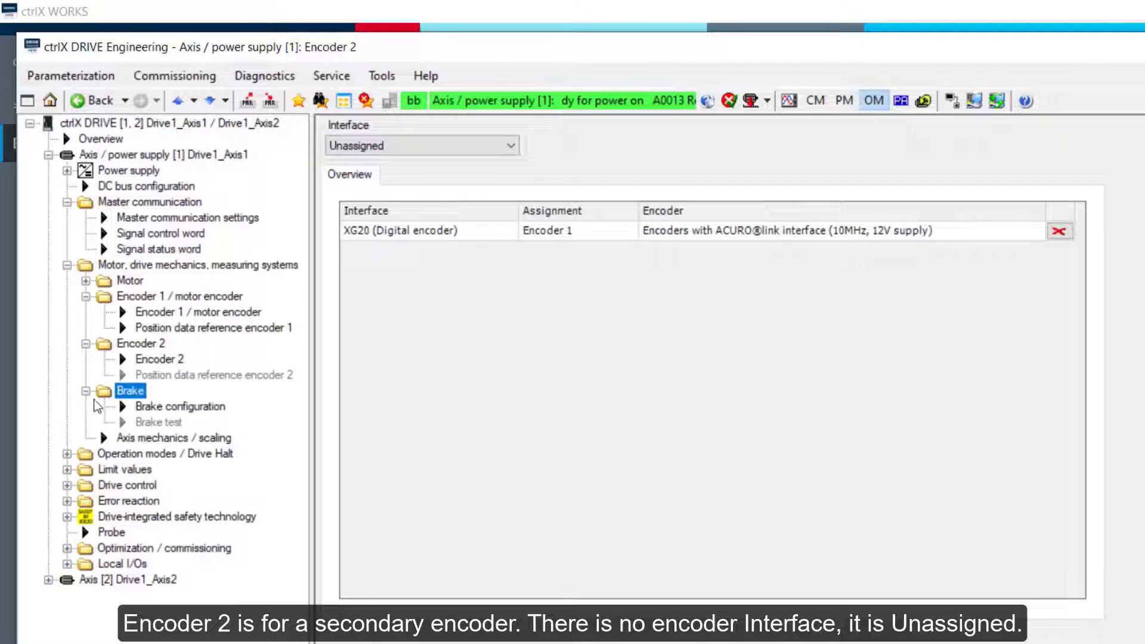
{"action": "left_click", "coordinate": [180, 406]}
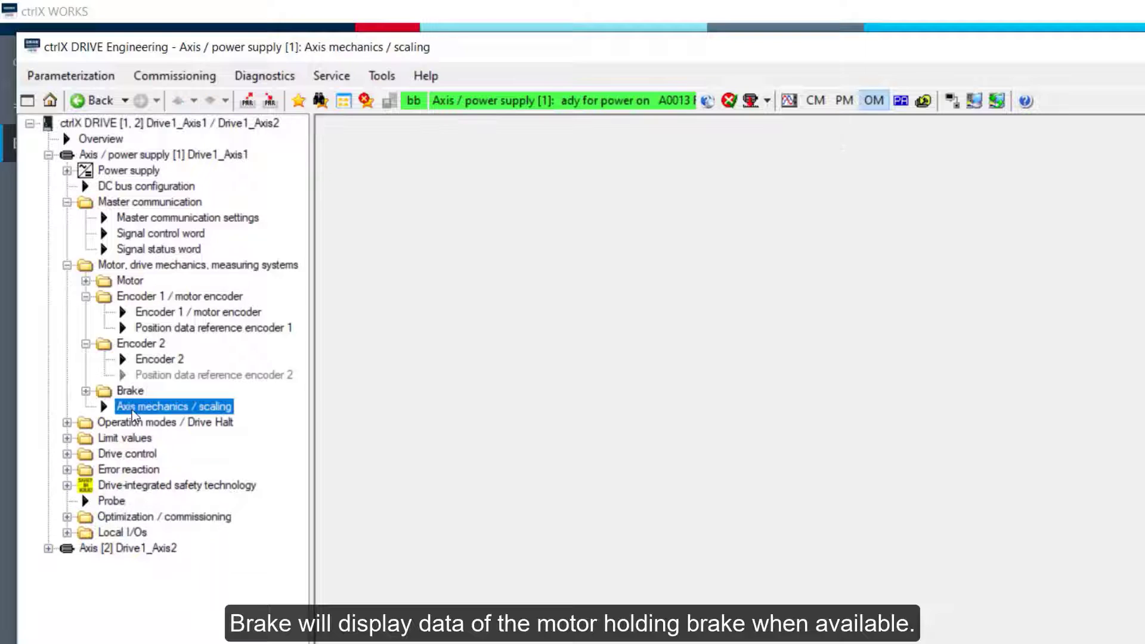
Step: Show the Operation modes page with Velocity control primary, Torque/force and Position control secondary
{"action": "left_click", "coordinate": [173, 406]}
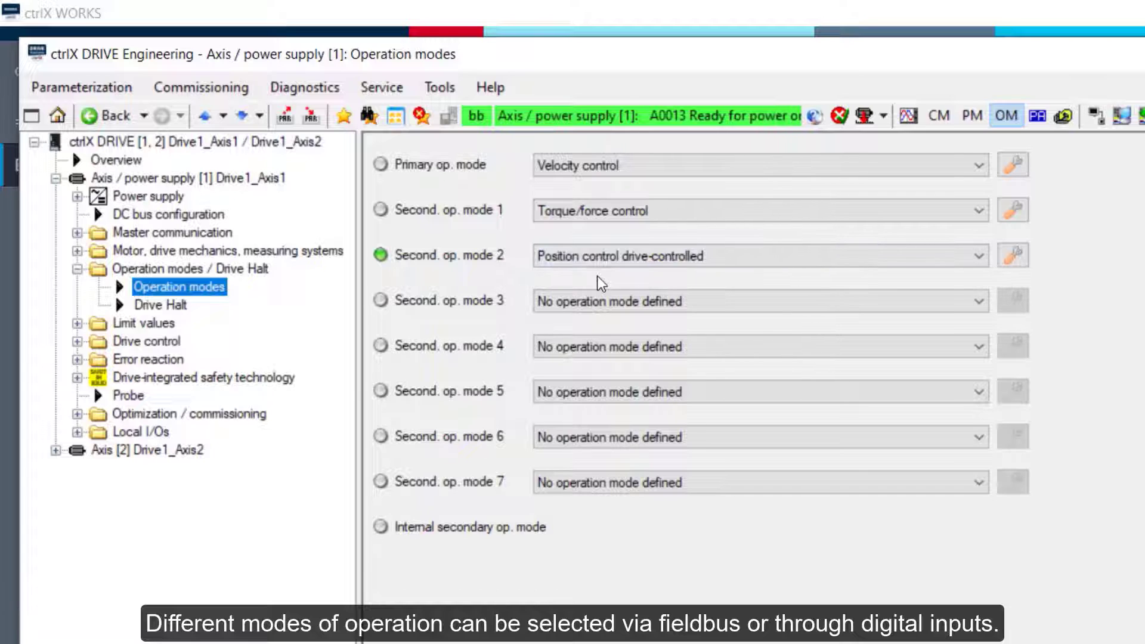
Step: Show the Drive Halt page with 500.000 rad/s² halt acceleration and 10.0000 rpm standstill window
{"action": "left_click", "coordinate": [161, 304]}
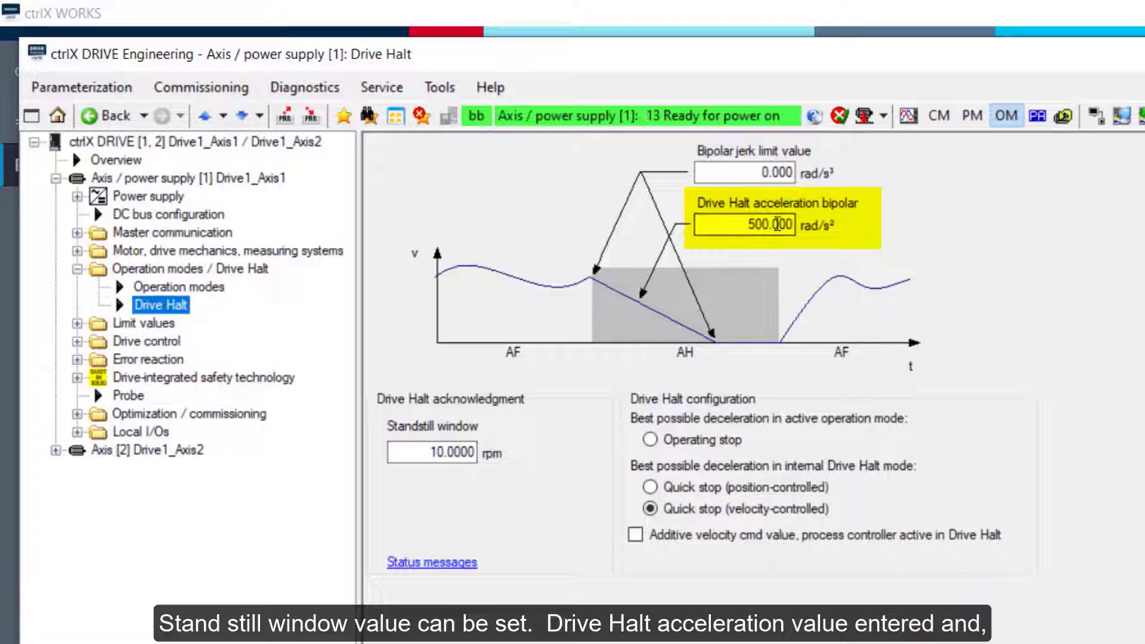
Step: Expand Limit values and bring up the Motion limit values page
{"action": "left_click", "coordinate": [745, 173]}
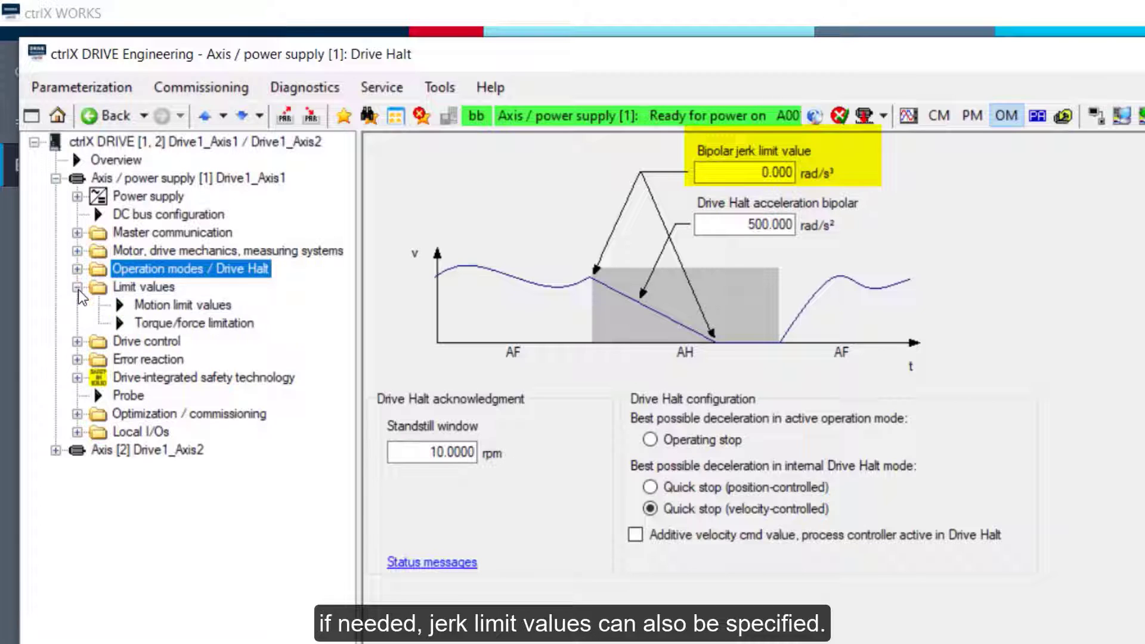
{"action": "left_click", "coordinate": [184, 305]}
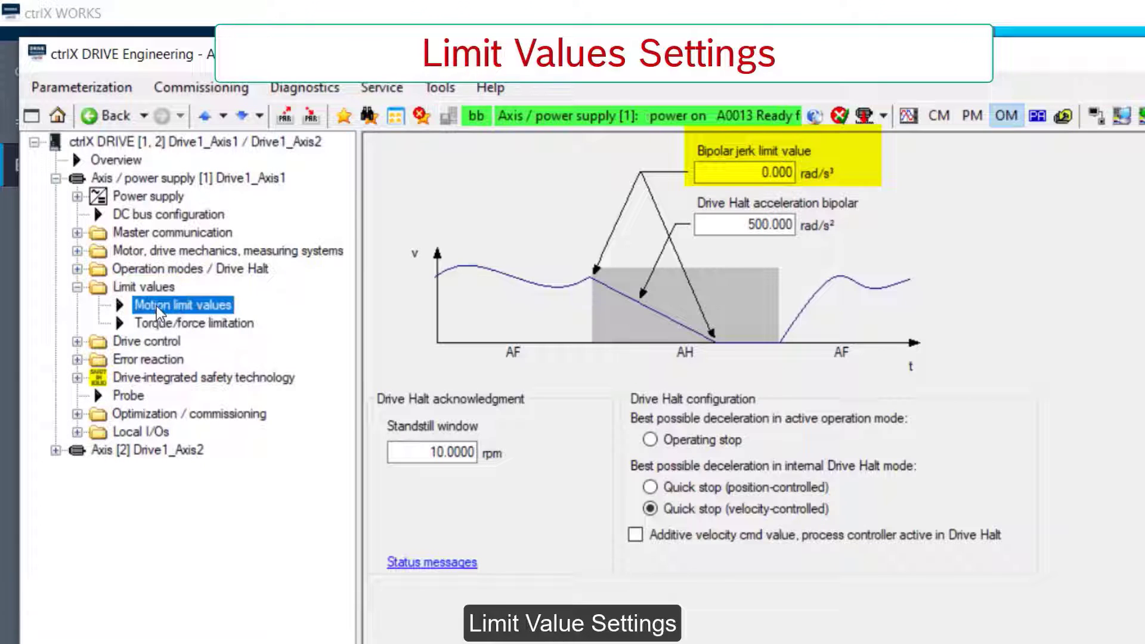
Step: Tick Position limit value monitoring and decline switching to configuration mode
{"action": "left_click", "coordinate": [184, 304]}
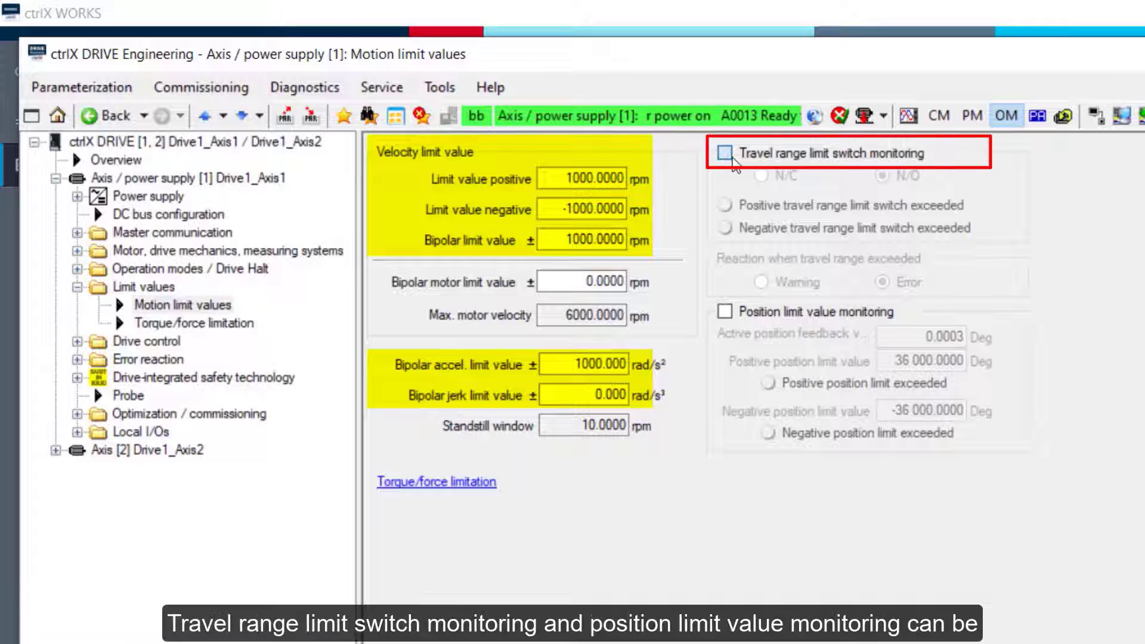
{"action": "left_click", "coordinate": [725, 154]}
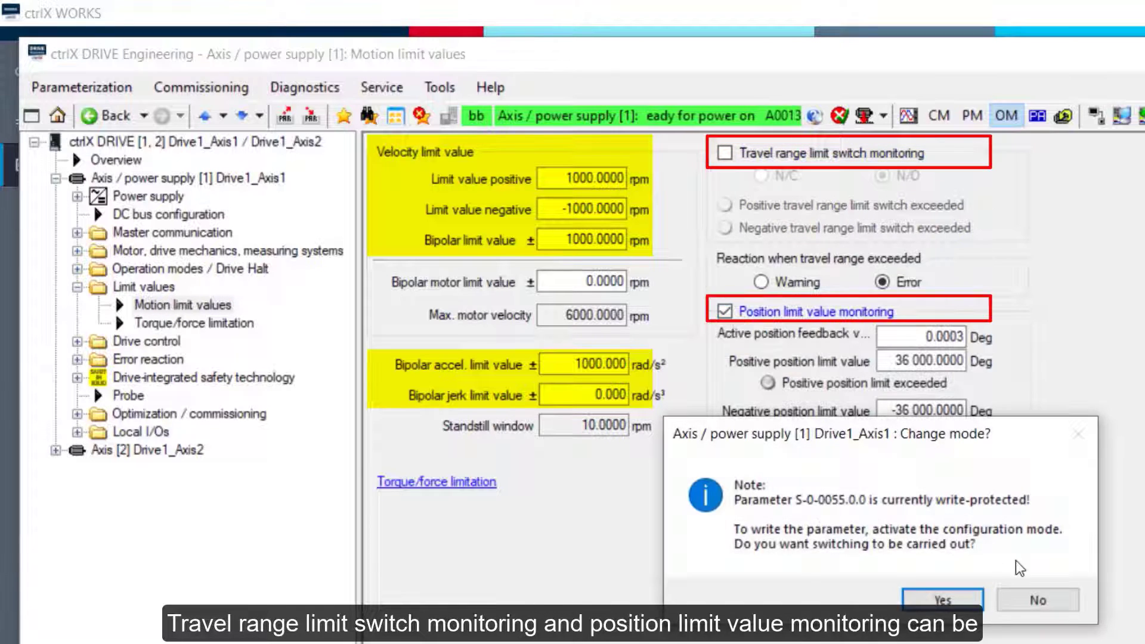
{"action": "left_click", "coordinate": [942, 600]}
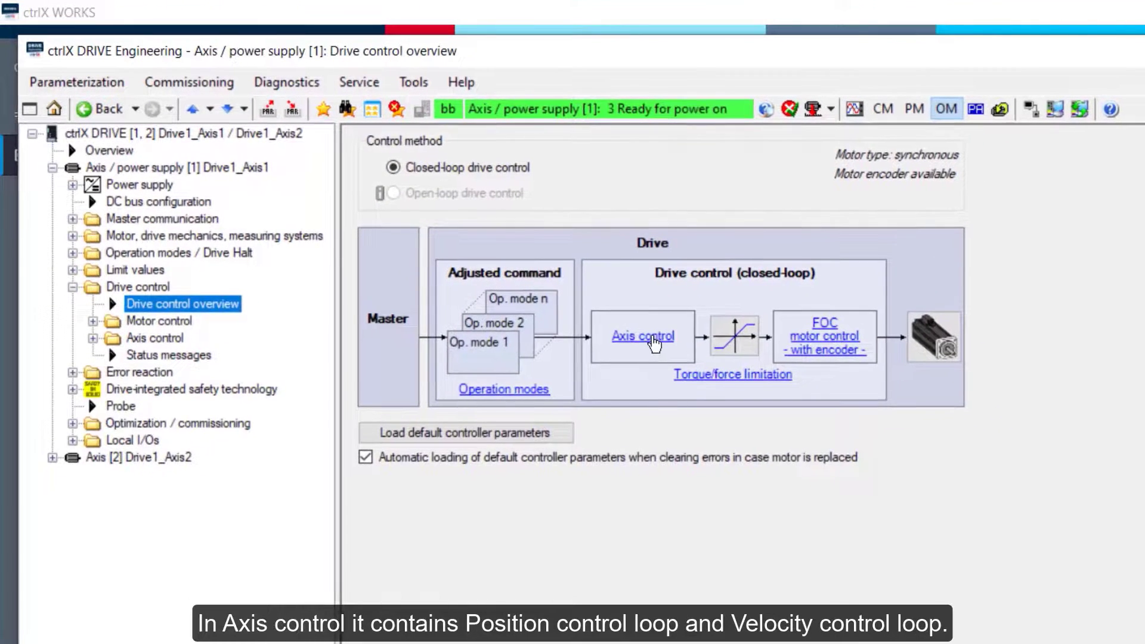
Step: Show the Axis control overview, then the Velocity control loop filter page with all filters set to No filter
{"action": "left_click", "coordinate": [642, 336]}
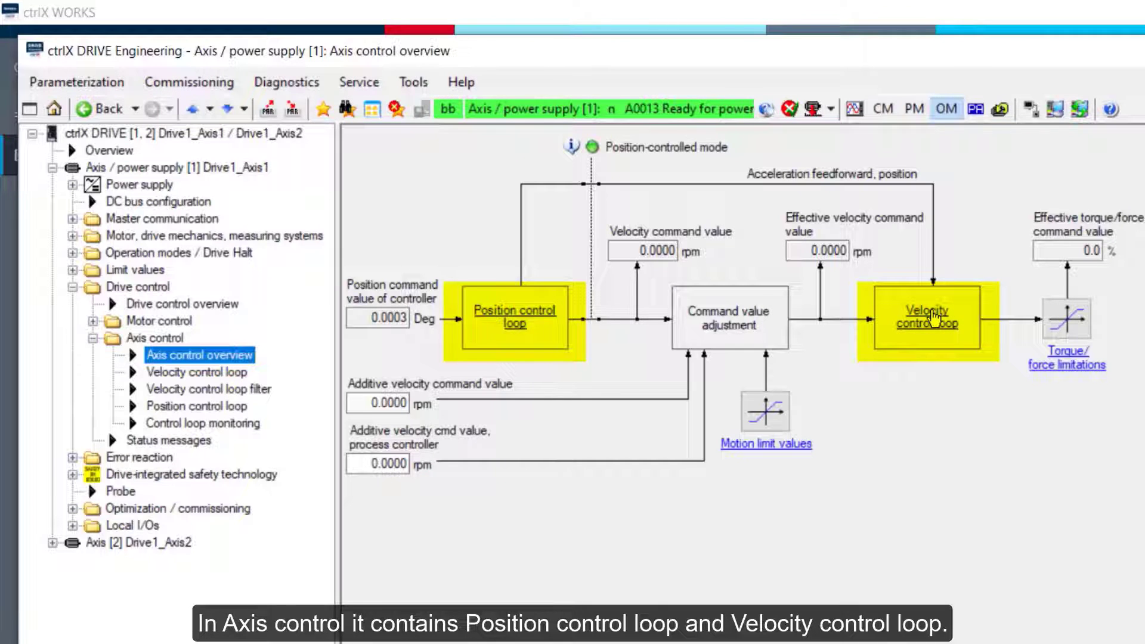
{"action": "left_click", "coordinate": [927, 317]}
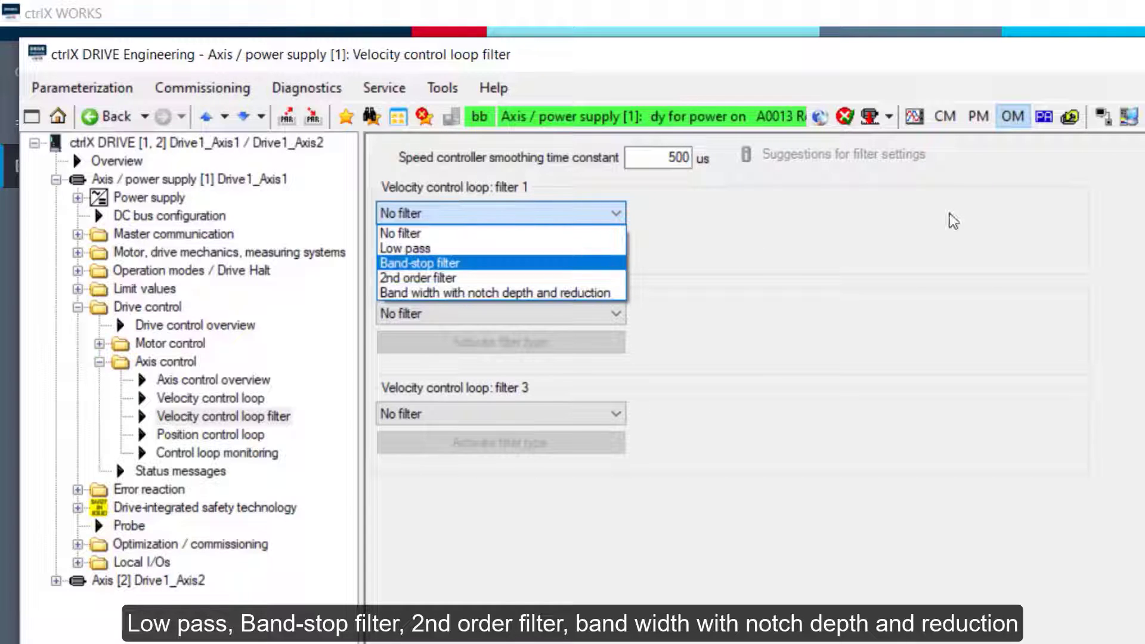
Step: Leave filter 1 unchanged, view the Position control loop page, then Control loop monitoring with a 100.0000 Deg window
{"action": "left_click", "coordinate": [499, 213]}
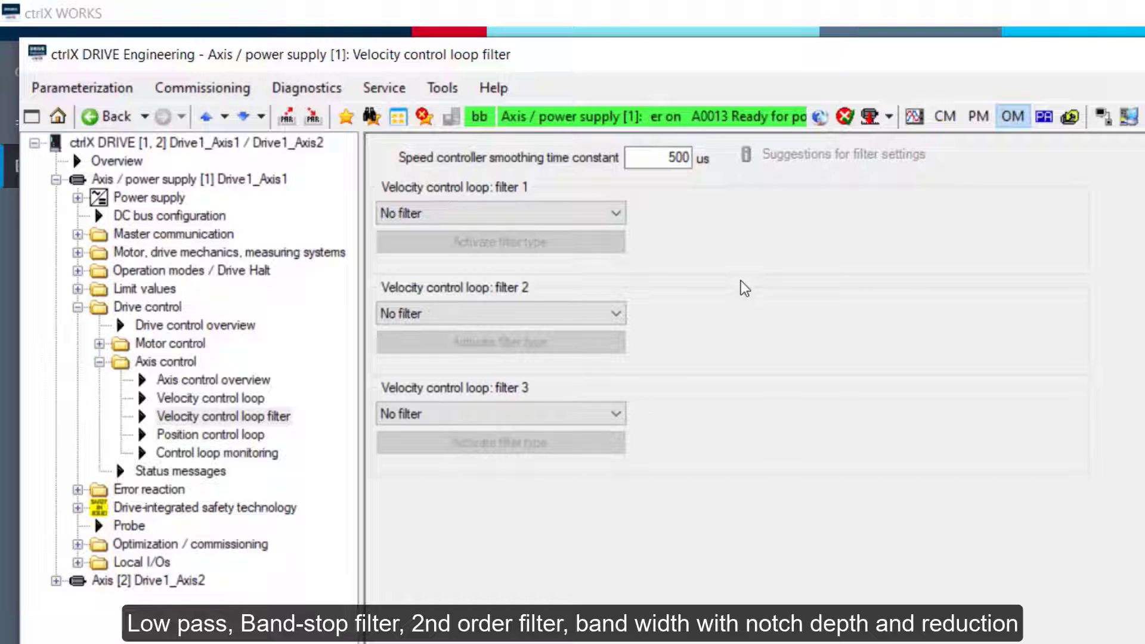
{"action": "left_click", "coordinate": [656, 157]}
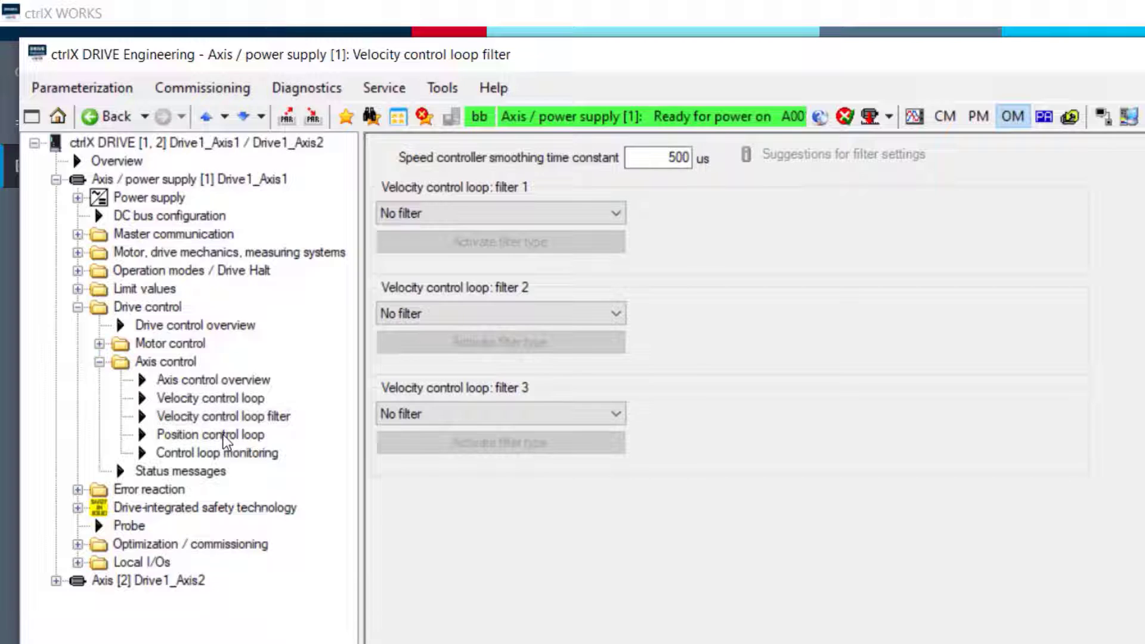
{"action": "left_click", "coordinate": [211, 434]}
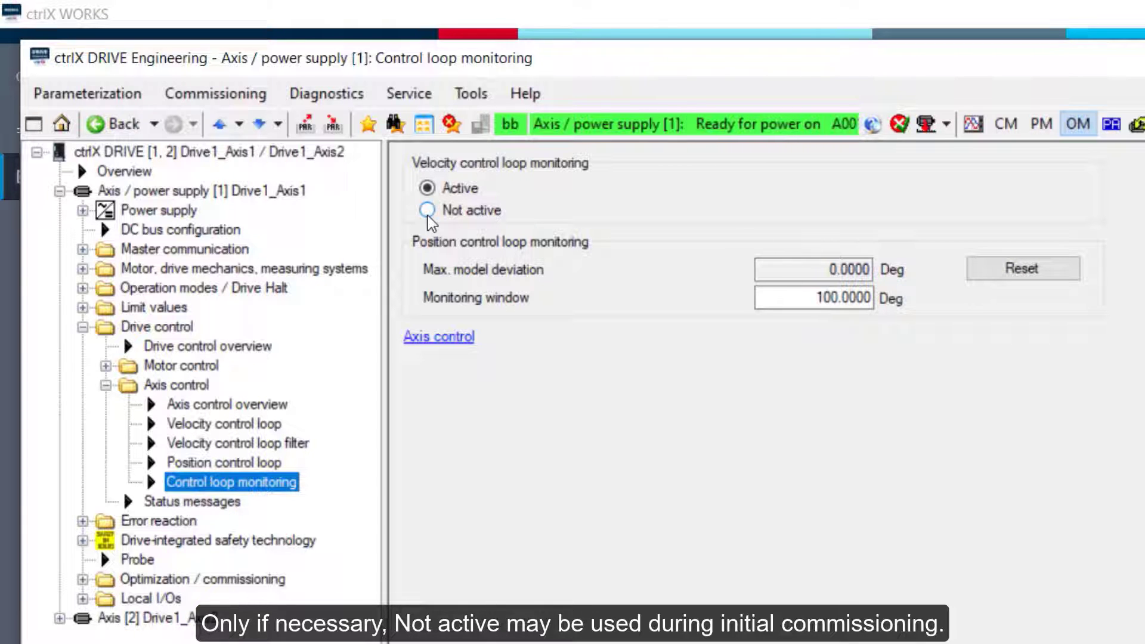
{"action": "left_click", "coordinate": [192, 502]}
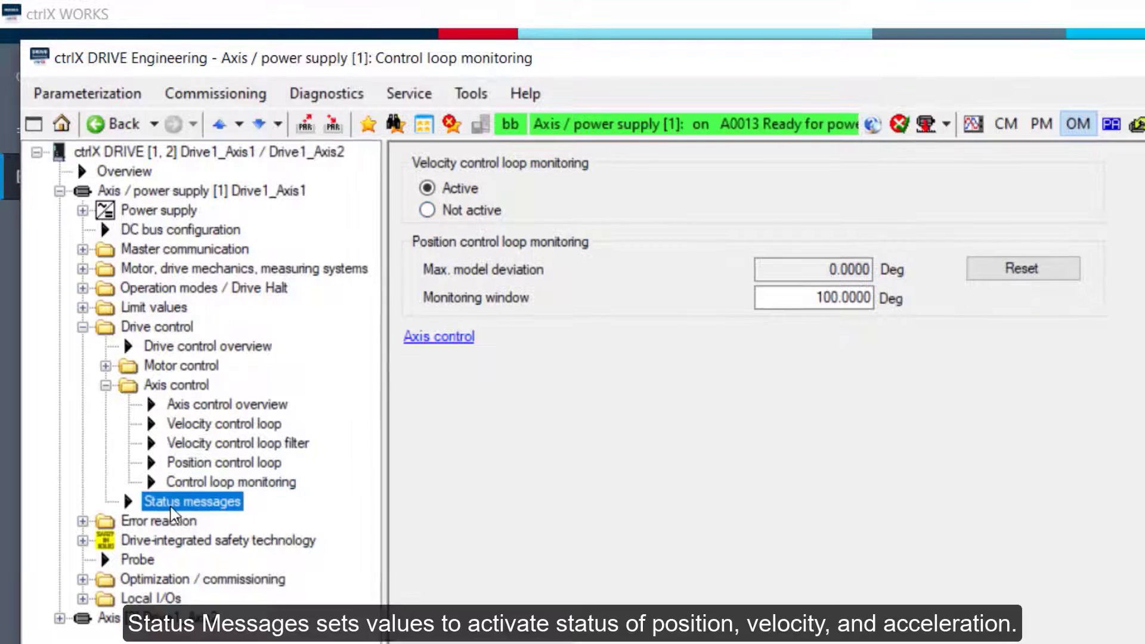
Step: Show Status messages with a 0.1000 Deg position window, then list the F4 error reaction choices
{"action": "left_click", "coordinate": [192, 502]}
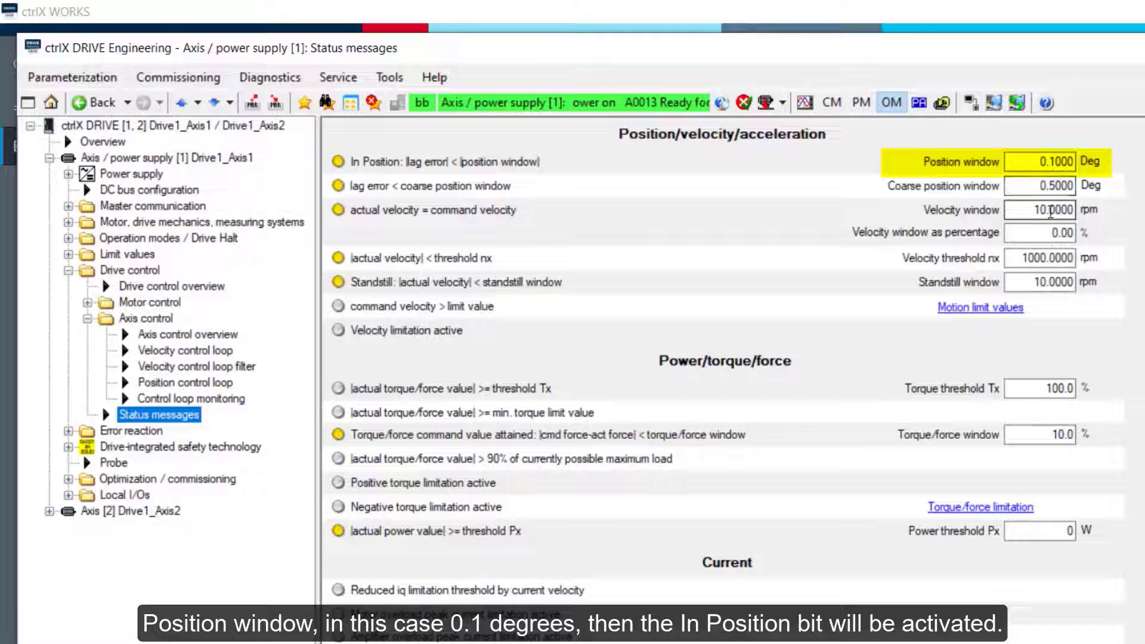
{"action": "left_click", "coordinate": [1040, 209]}
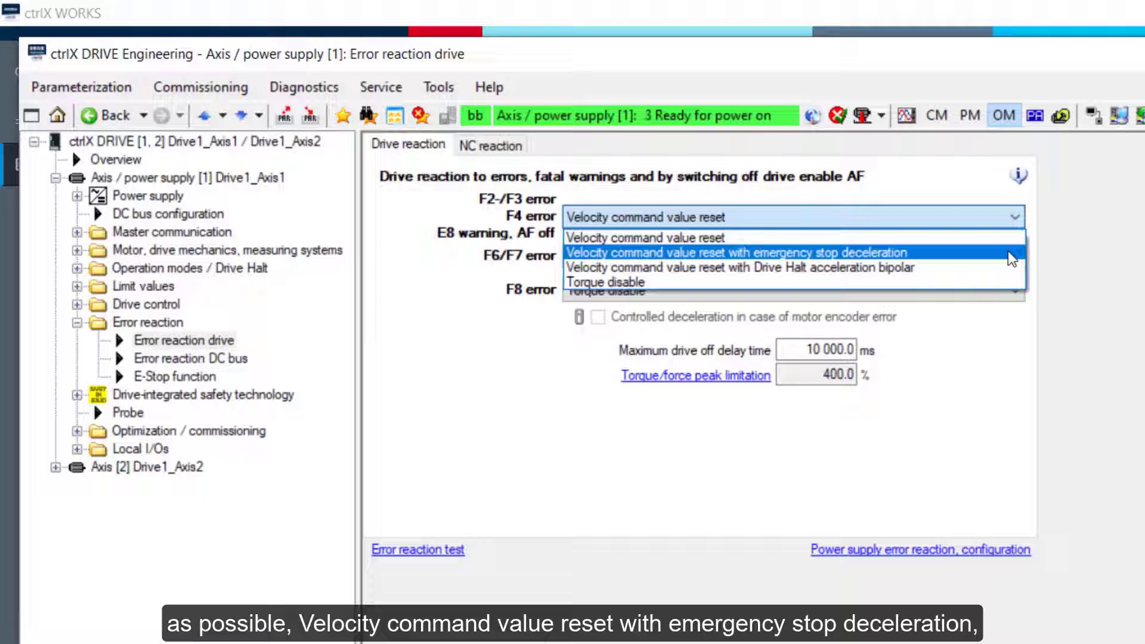
{"action": "mouse_move", "coordinate": [1007, 271]}
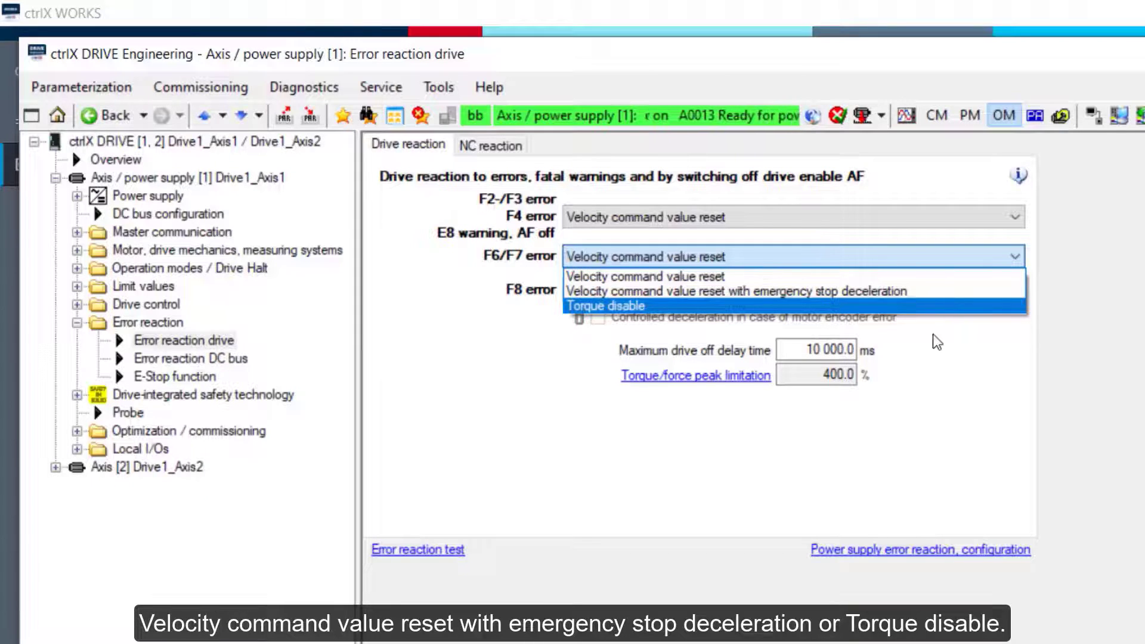
Step: Close the F6/F7 error reaction list, keeping Velocity command value reset
{"action": "left_click", "coordinate": [606, 306]}
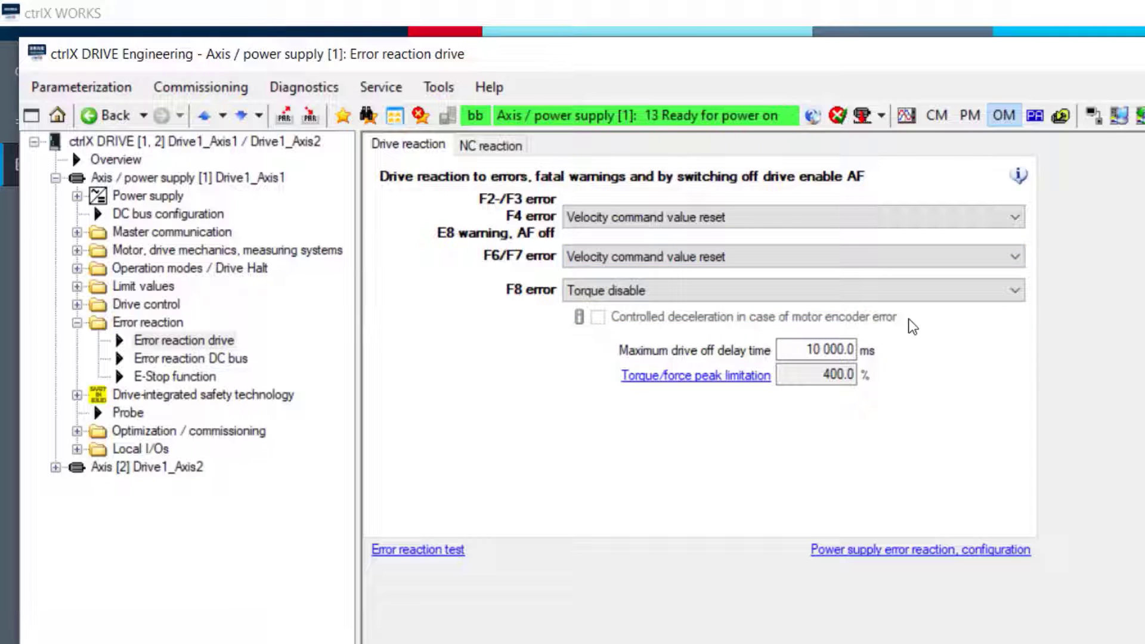
Step: Review the F8 error reaction choices and keep Torque disable
{"action": "left_click", "coordinate": [1013, 290]}
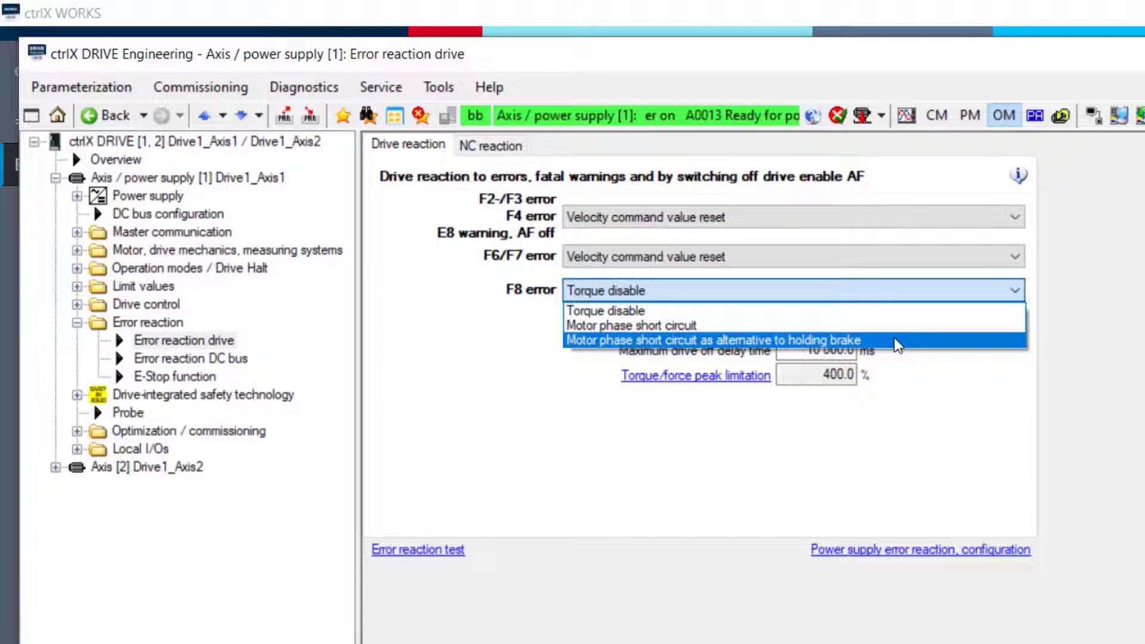
{"action": "left_click", "coordinate": [190, 359]}
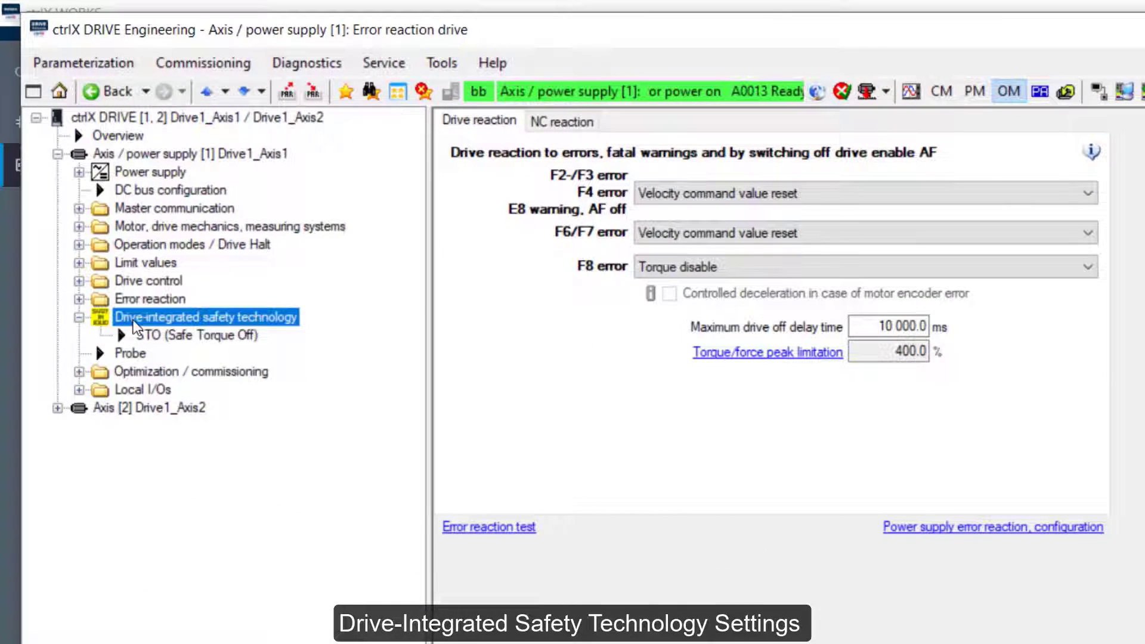
Step: View the STO (Safe Torque Off) settings, then show the Probe page for axis 1
{"action": "left_click", "coordinate": [199, 335]}
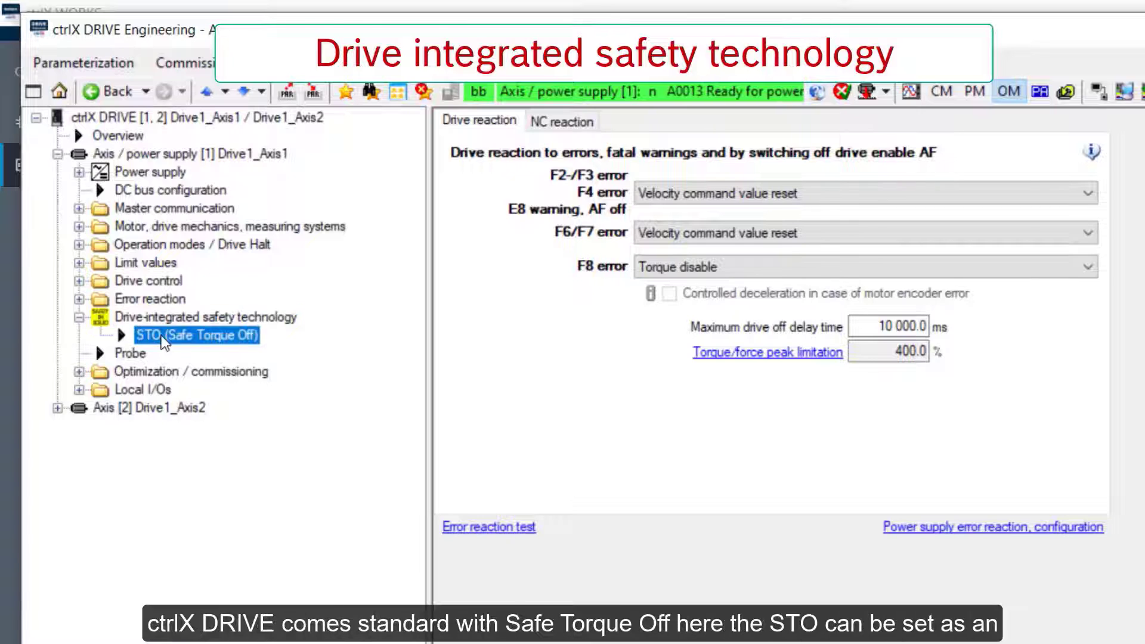
{"action": "left_click", "coordinate": [198, 334]}
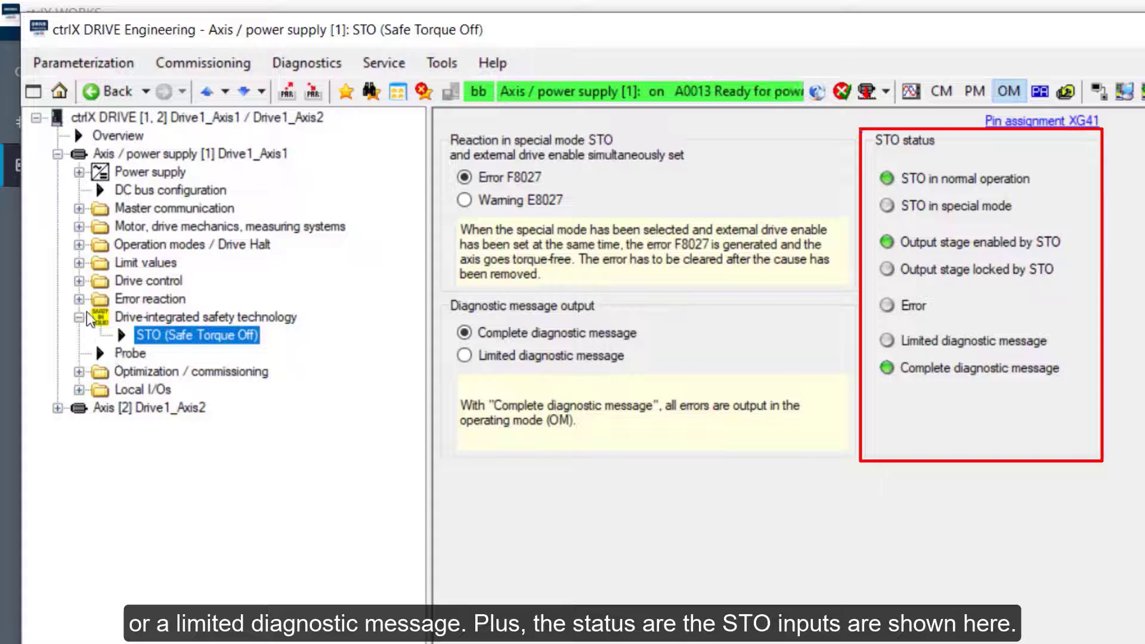
{"action": "left_click", "coordinate": [130, 334]}
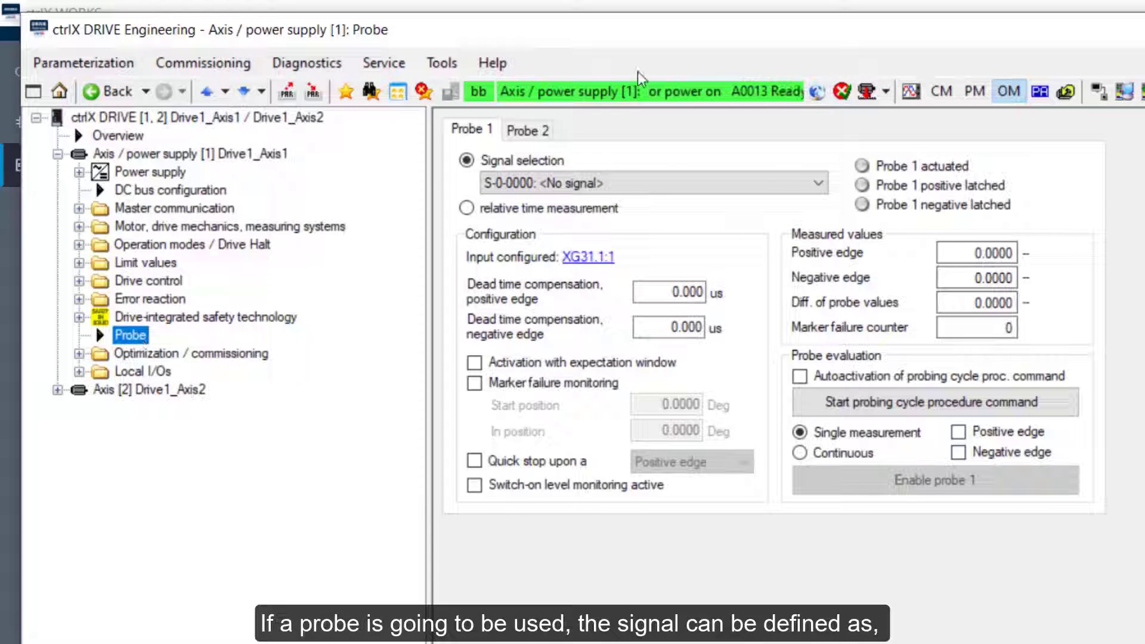
Step: Expand Optimization / commissioning and show the Easy startup mode page
{"action": "left_click", "coordinate": [812, 183]}
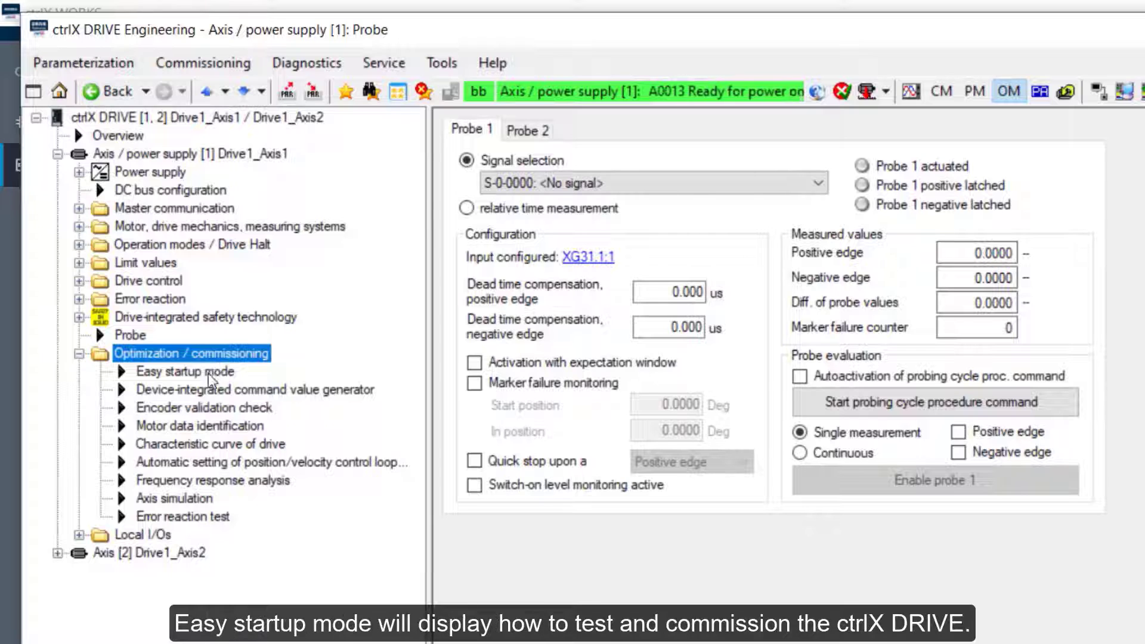
{"action": "left_click", "coordinate": [185, 372]}
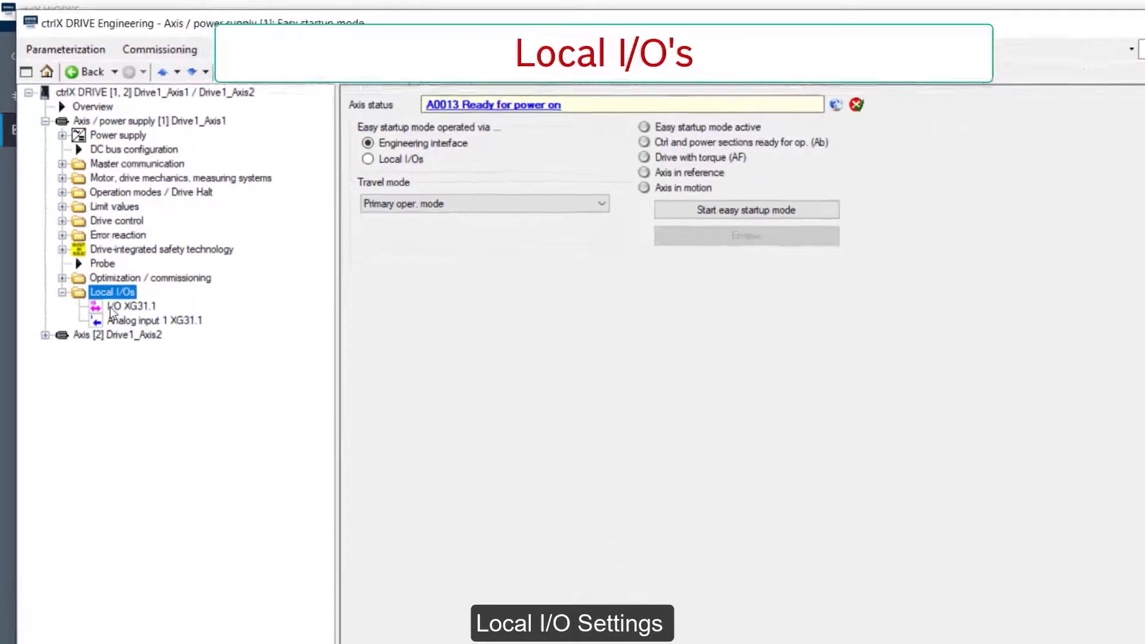
Step: View I/O XG31.1 digital assignments, then show the Analog input 1 XG31.1 page
{"action": "left_click", "coordinate": [130, 306]}
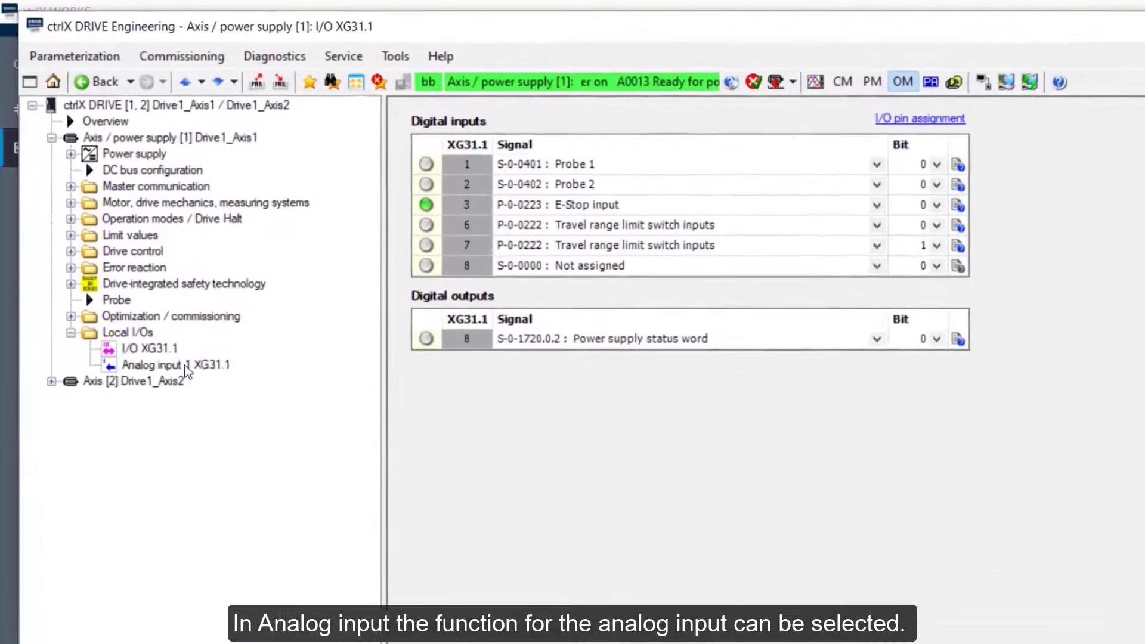
{"action": "left_click", "coordinate": [175, 373]}
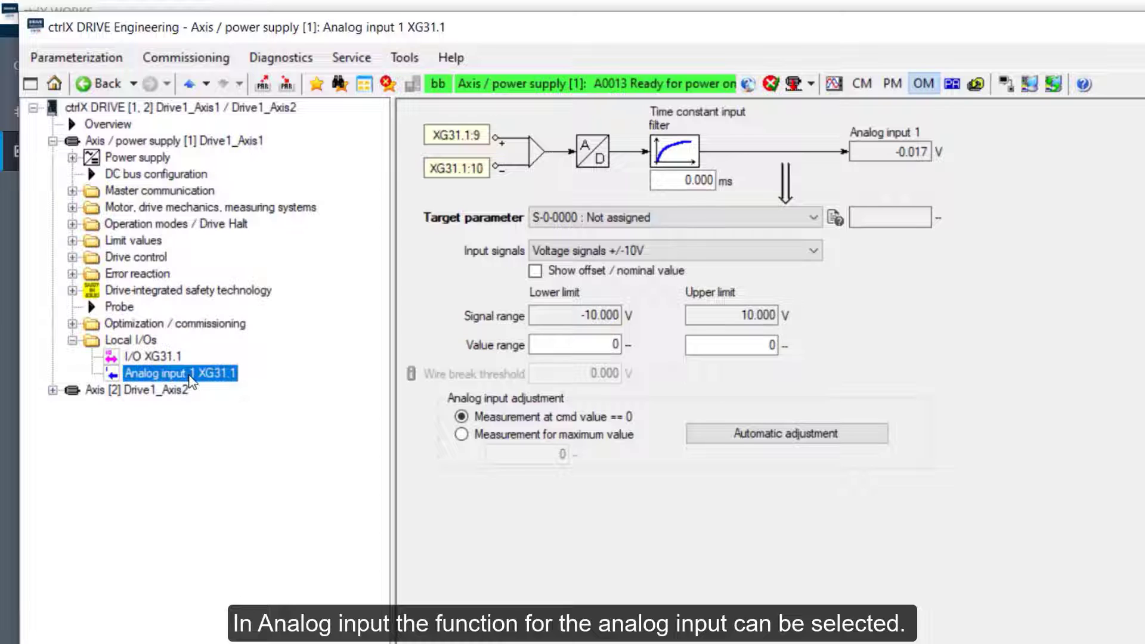
Step: Review the analog input target parameters keeping Not assigned, then return to the drive Overview
{"action": "left_click", "coordinate": [812, 217]}
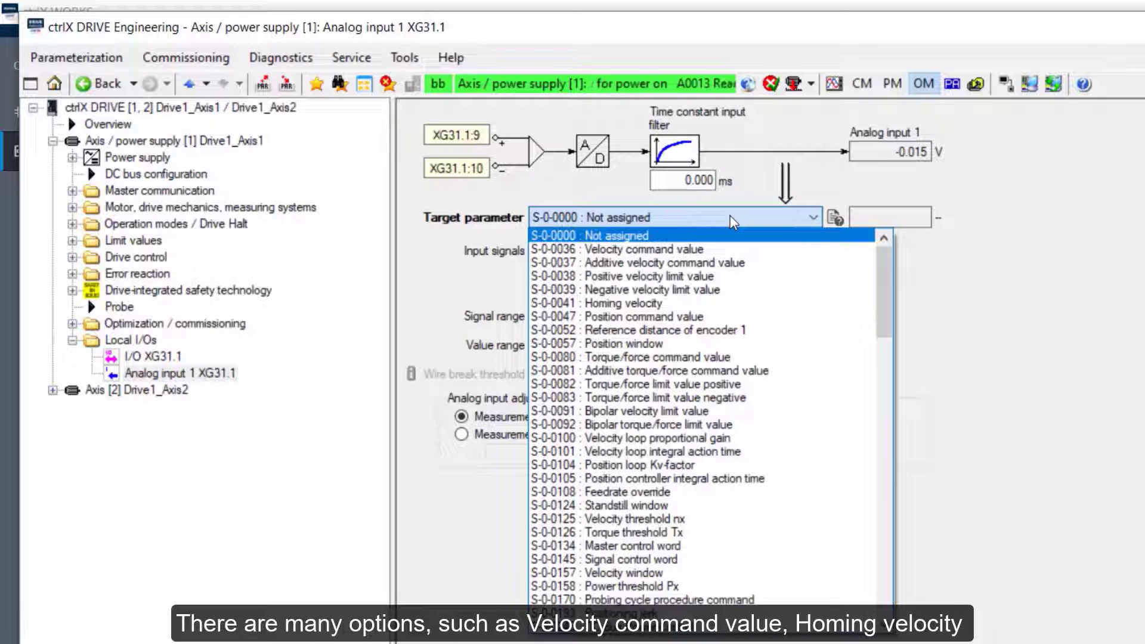
{"action": "mouse_move", "coordinate": [641, 249]}
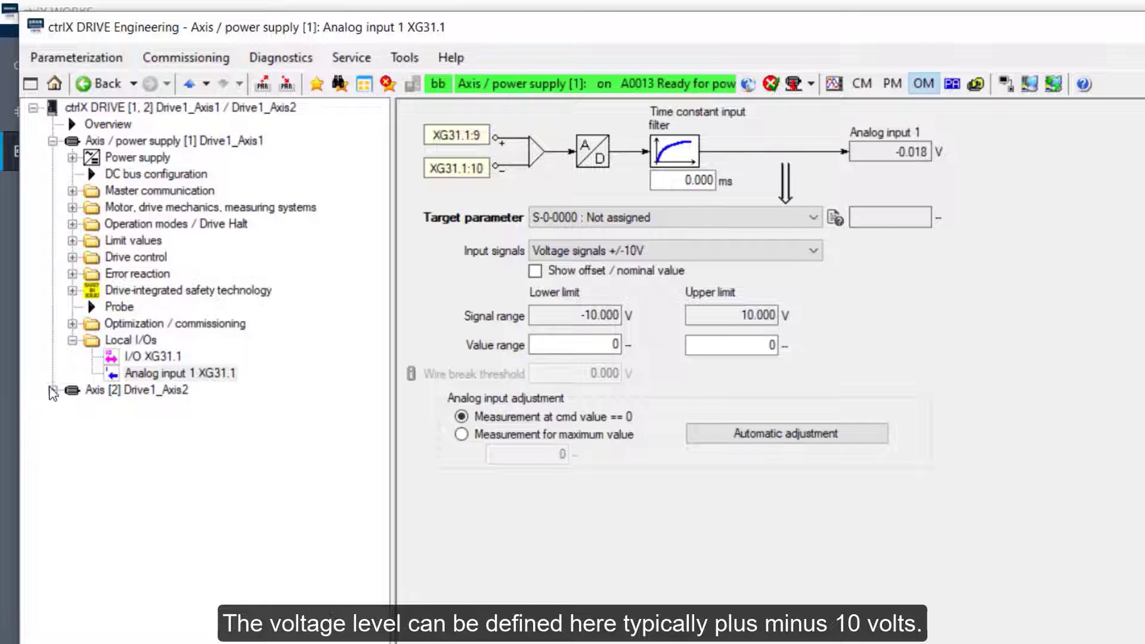
{"action": "left_click", "coordinate": [109, 124]}
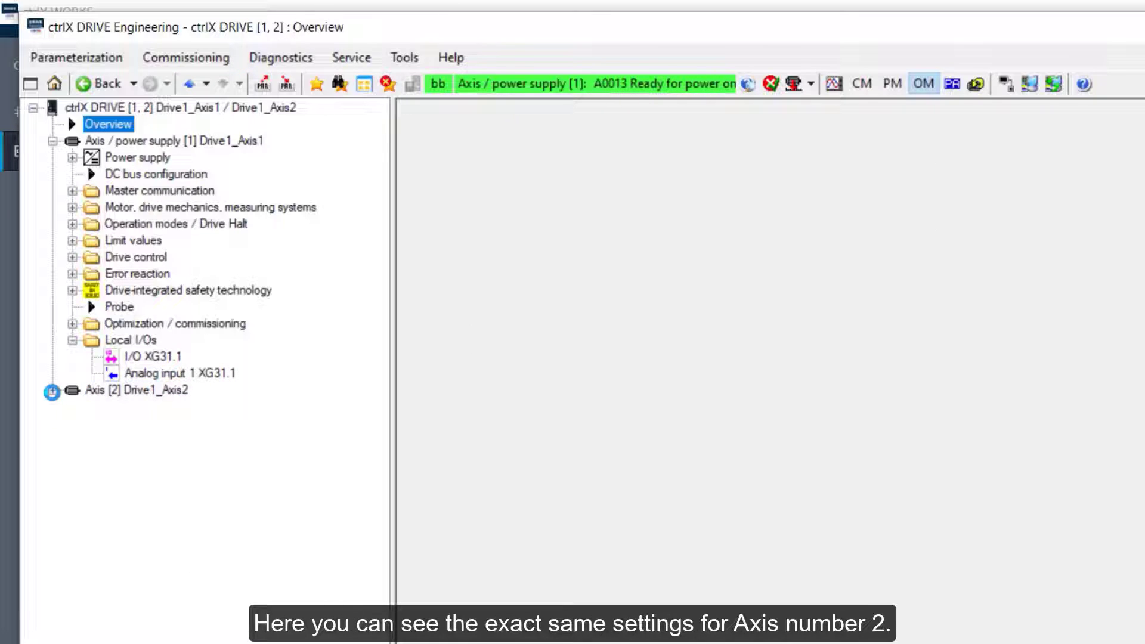